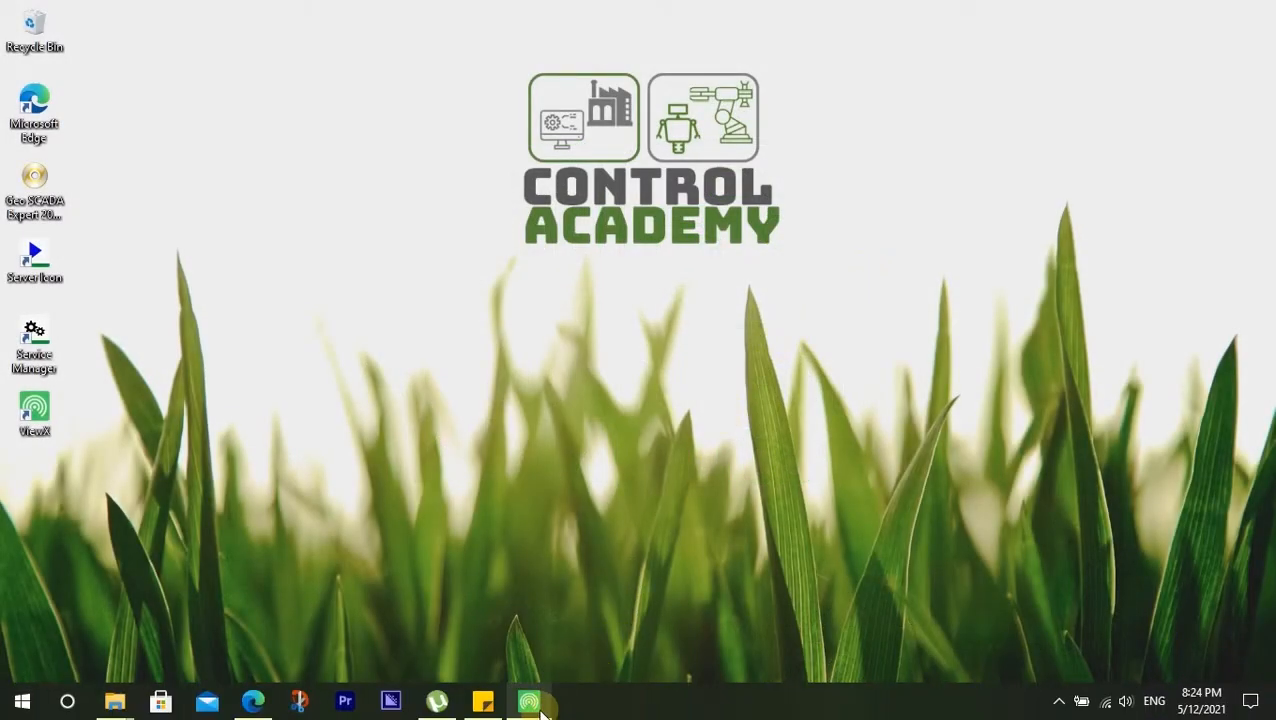
Bring the ViewX window with the Default reservoir mimic to the front
click(528, 700)
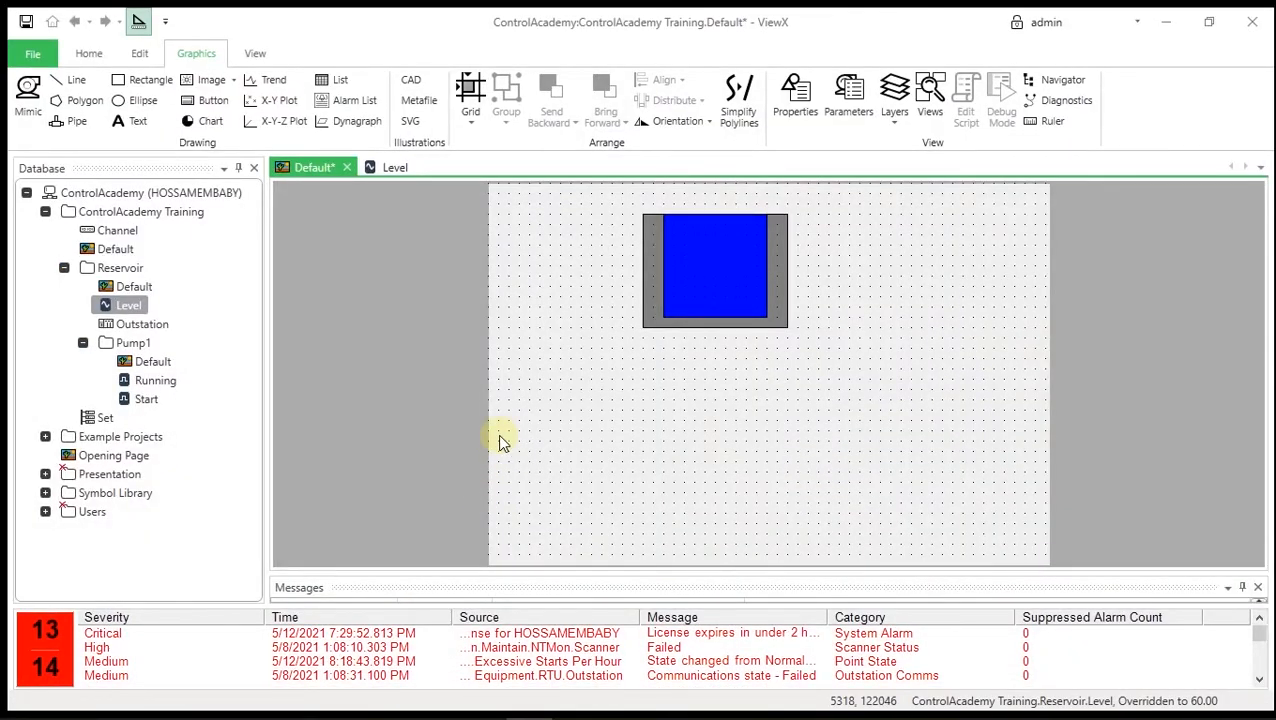
mouse_move(198, 456)
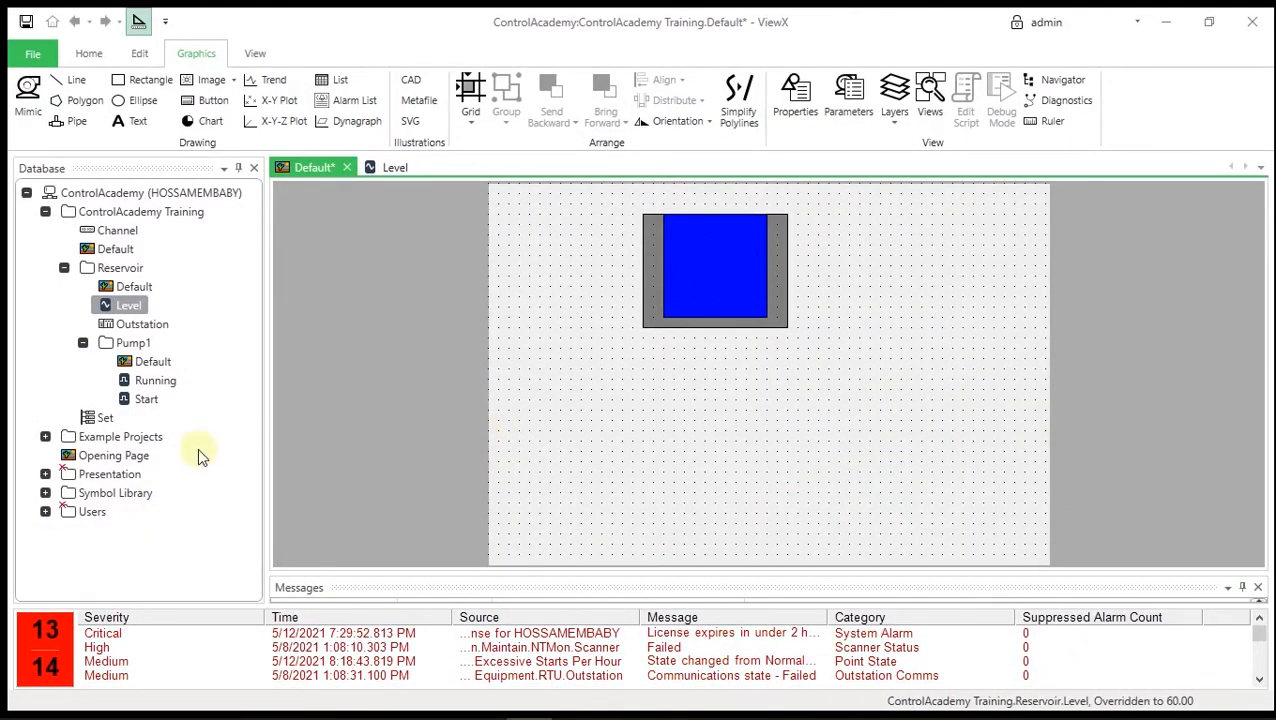
Open the Symbol Library Index from the Database tree's Symbol Library branch
click(64, 268)
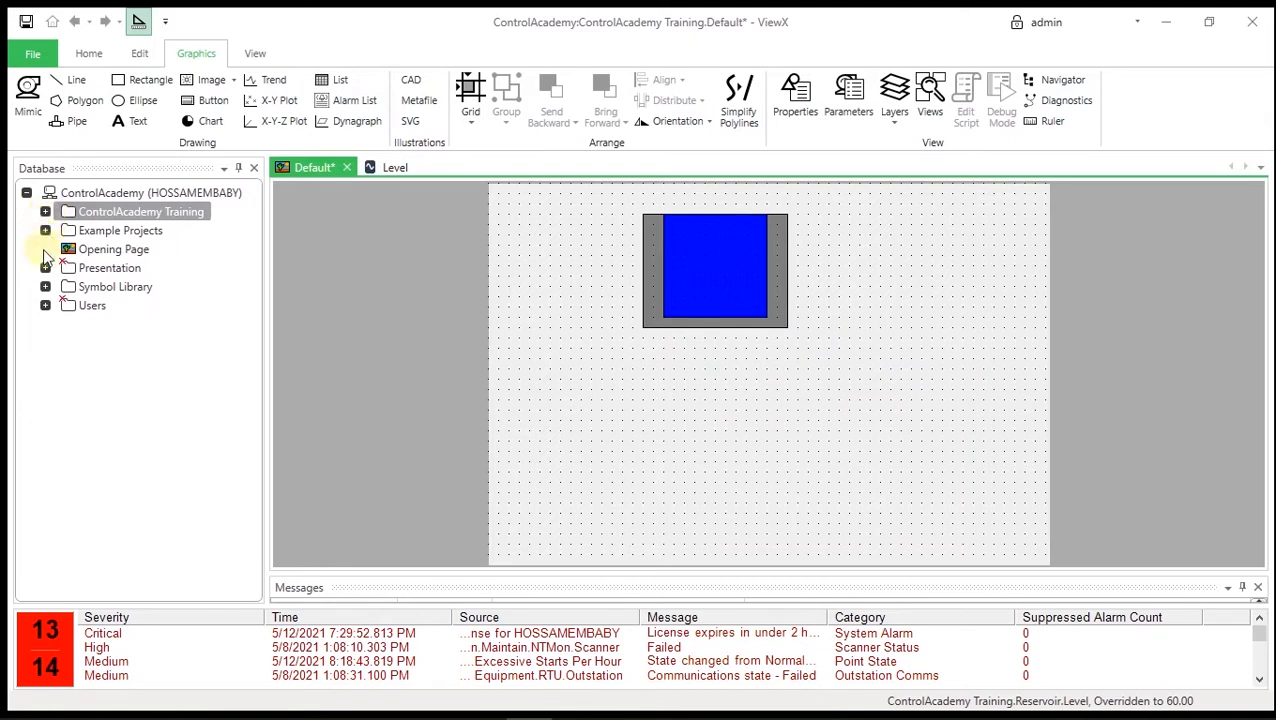
click(44, 288)
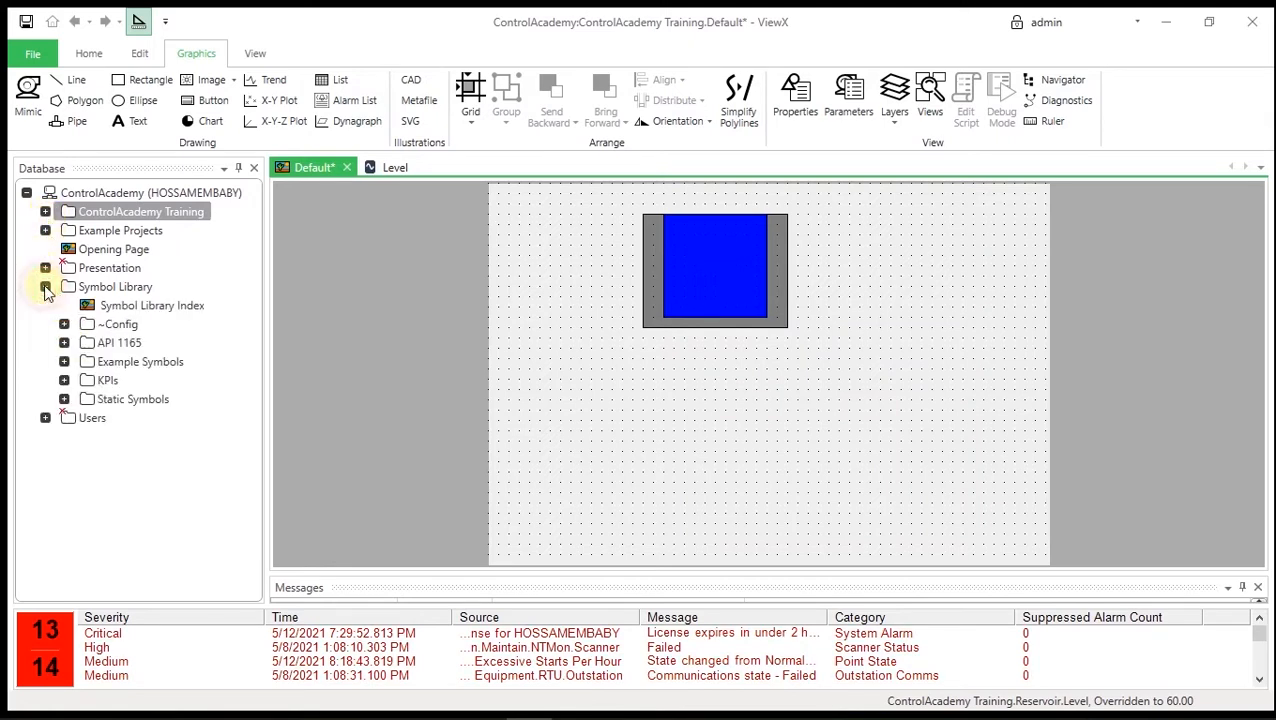
click(44, 288)
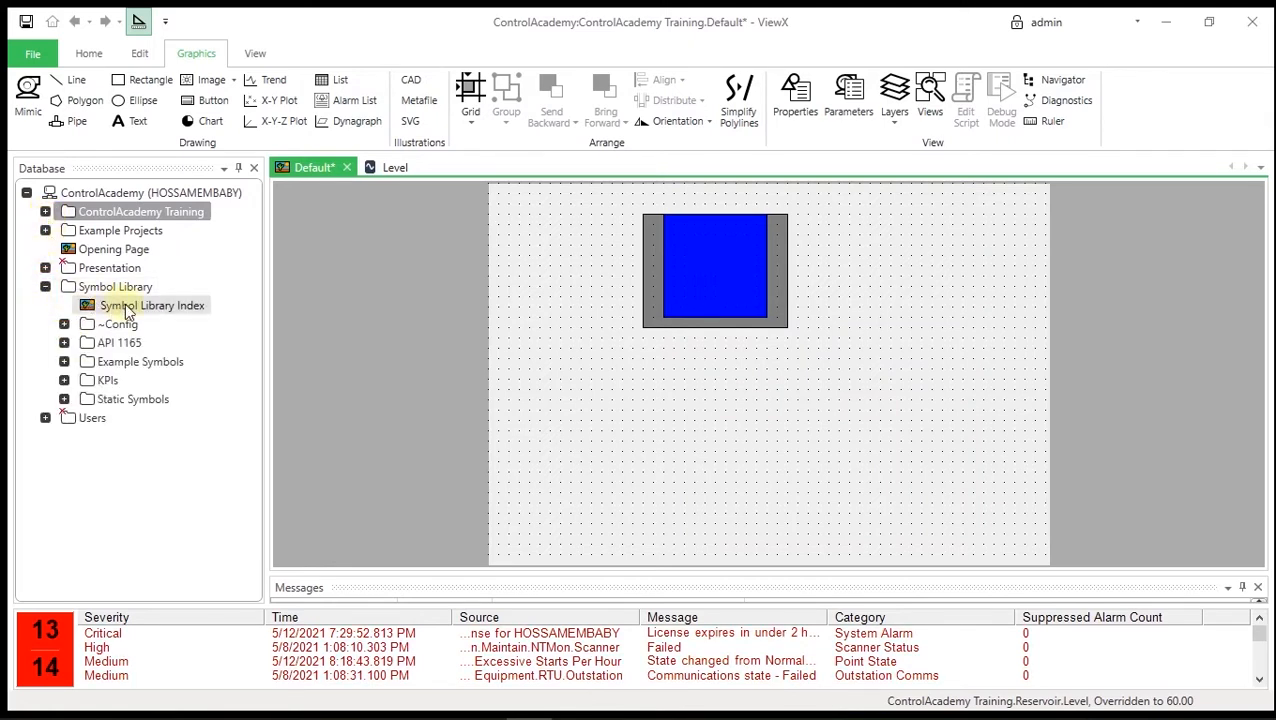
double_click(152, 304)
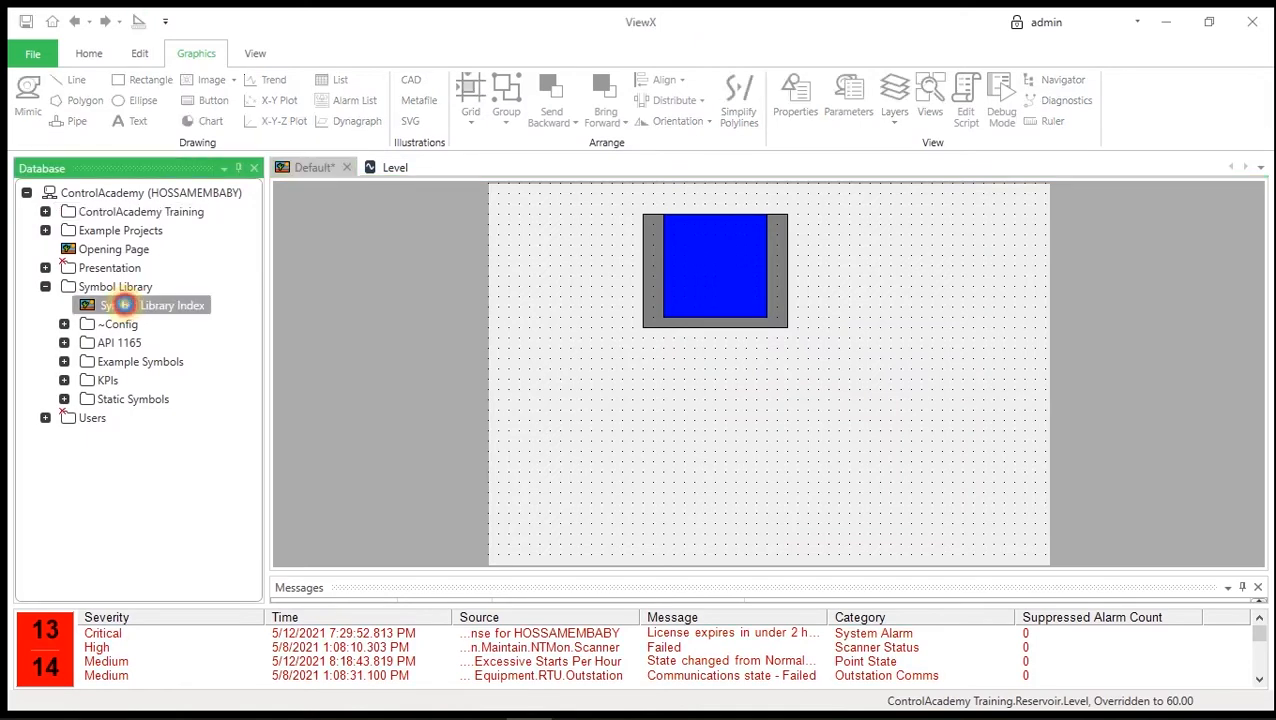
double_click(172, 304)
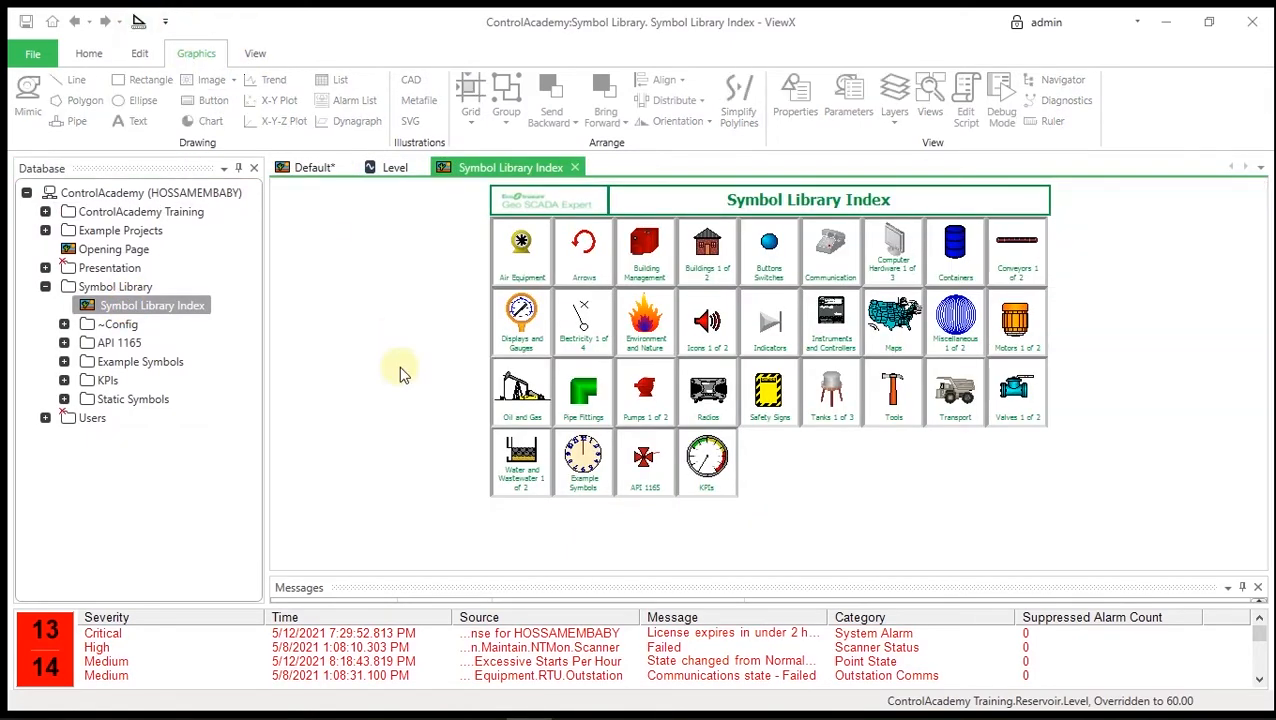
mouse_move(644, 392)
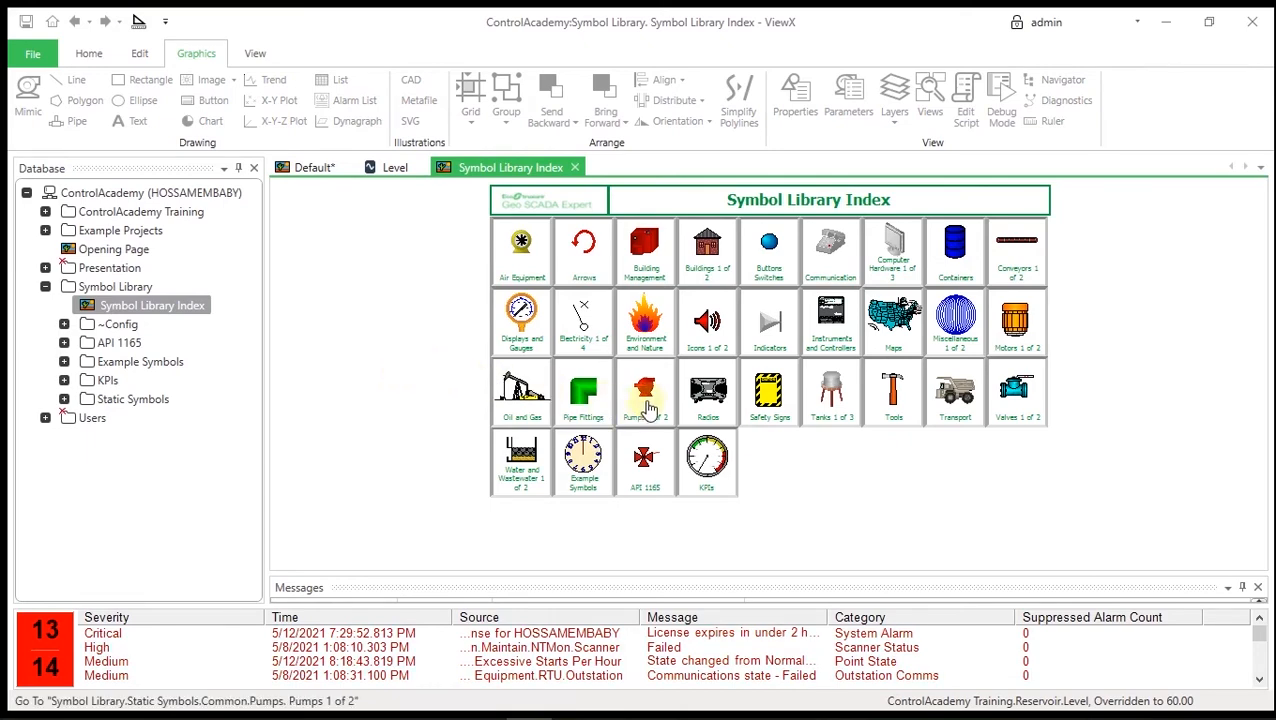
Open the Pumps 1 of 2 category from the symbol index
double_click(644, 392)
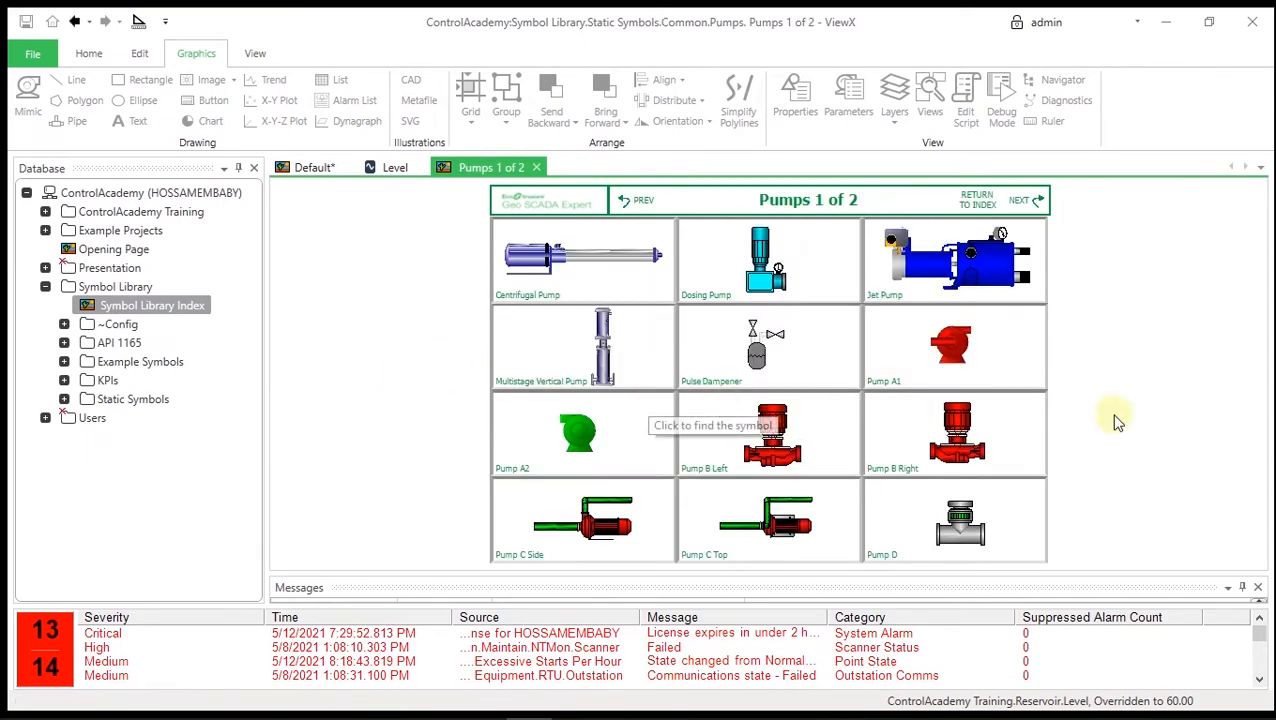
mouse_move(1136, 440)
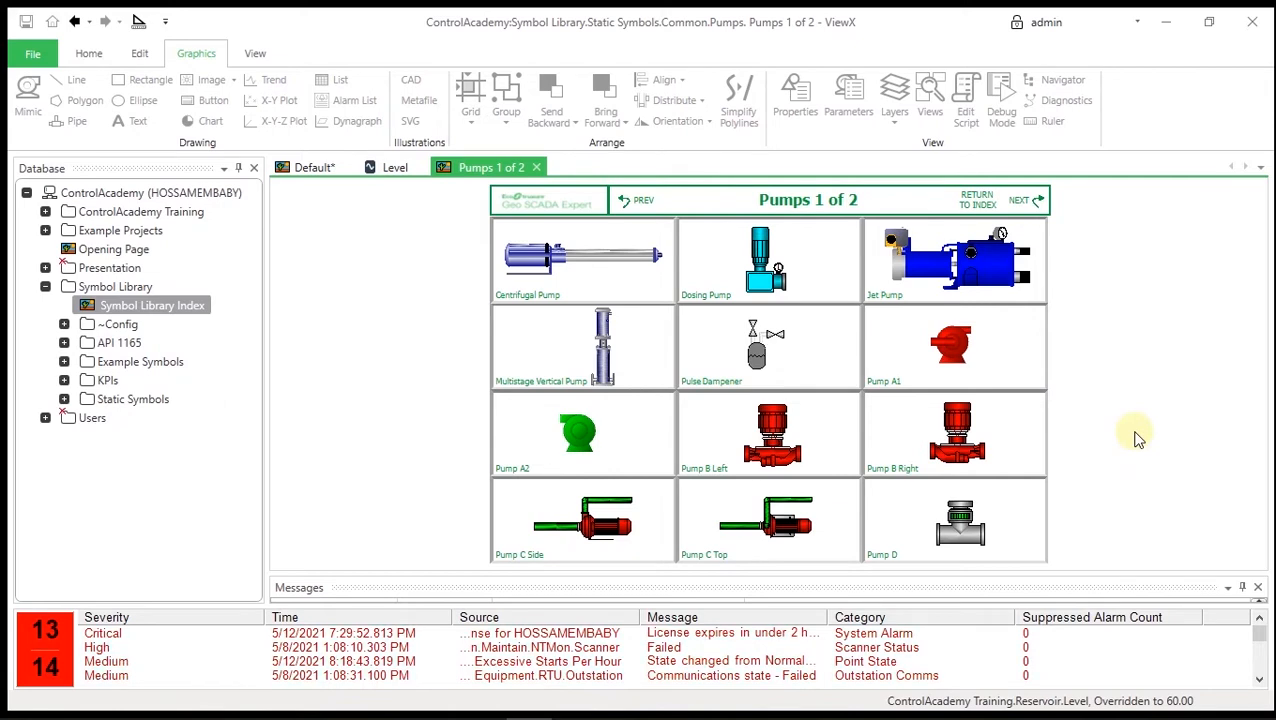
mouse_move(1018, 390)
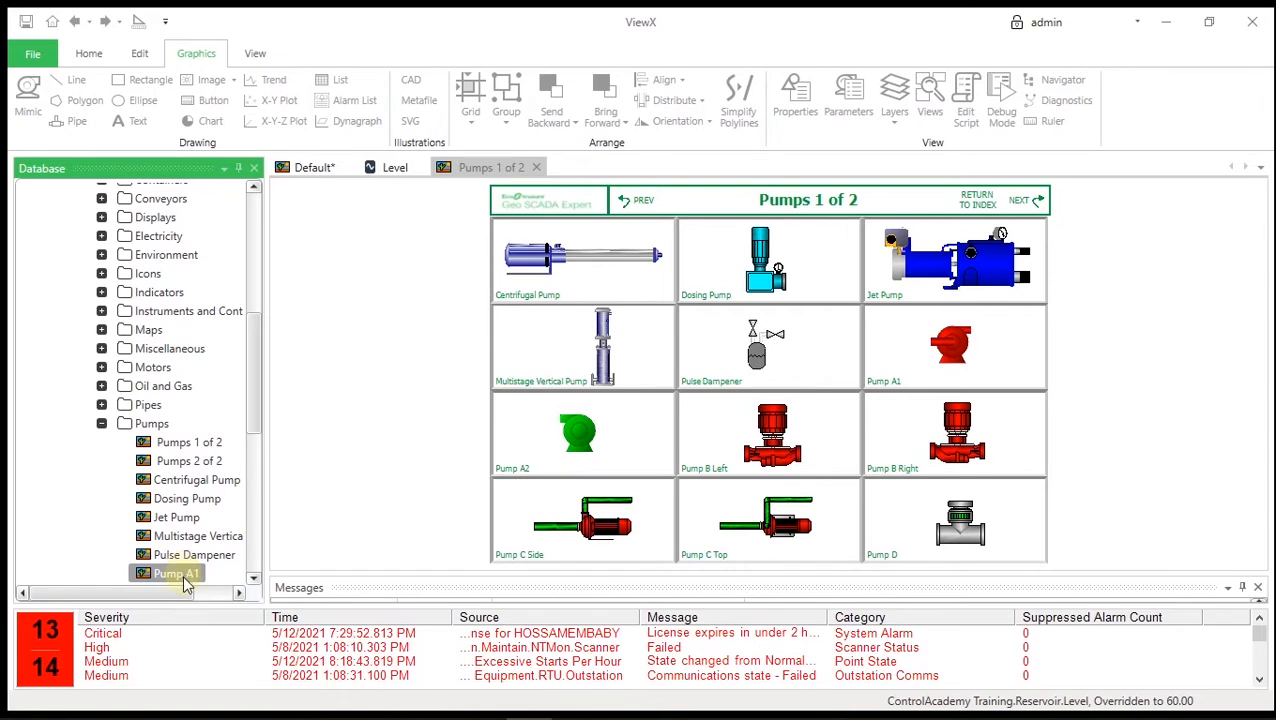
Open the Pump A1 symbol and copy its red pump graphic
double_click(176, 572)
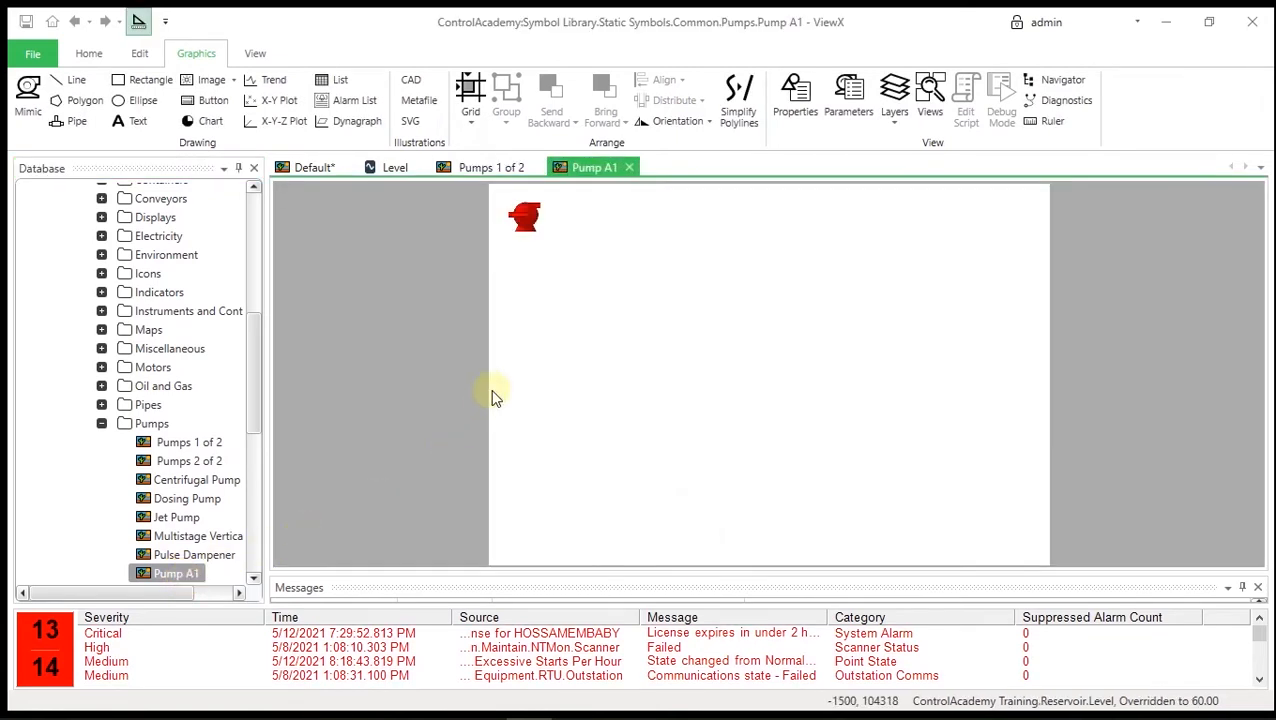
click(524, 216)
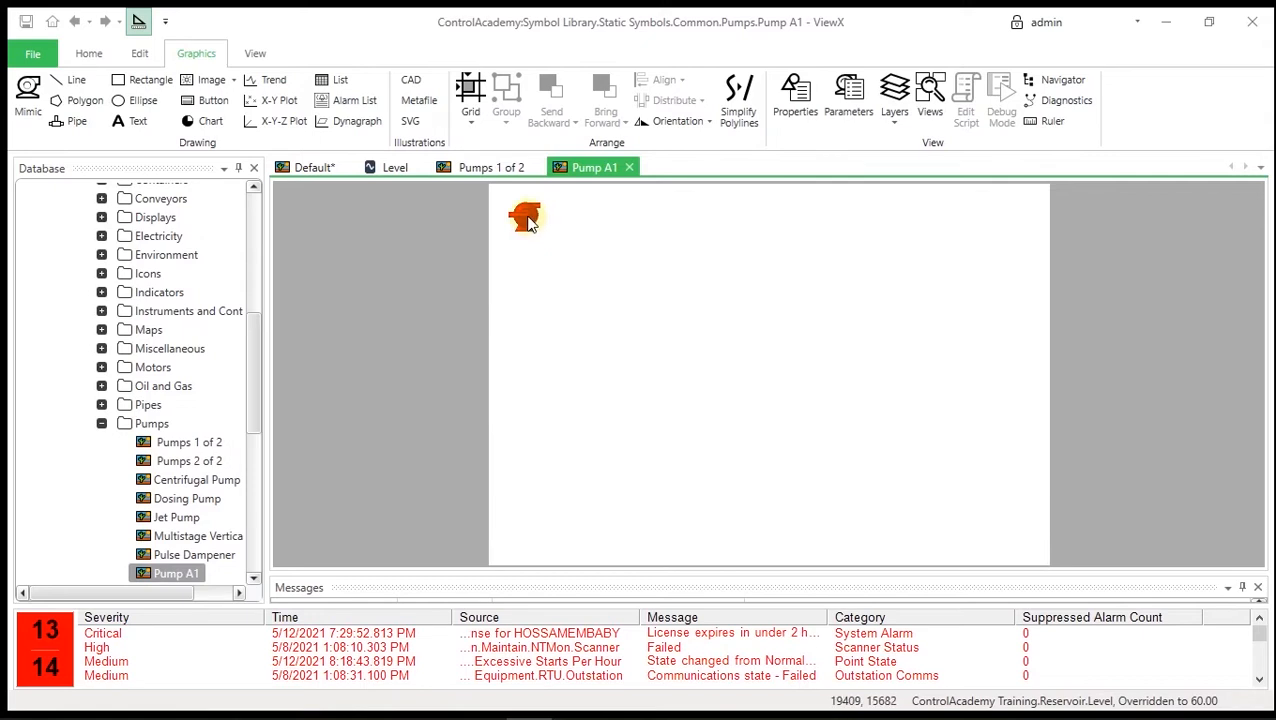
right_click(524, 216)
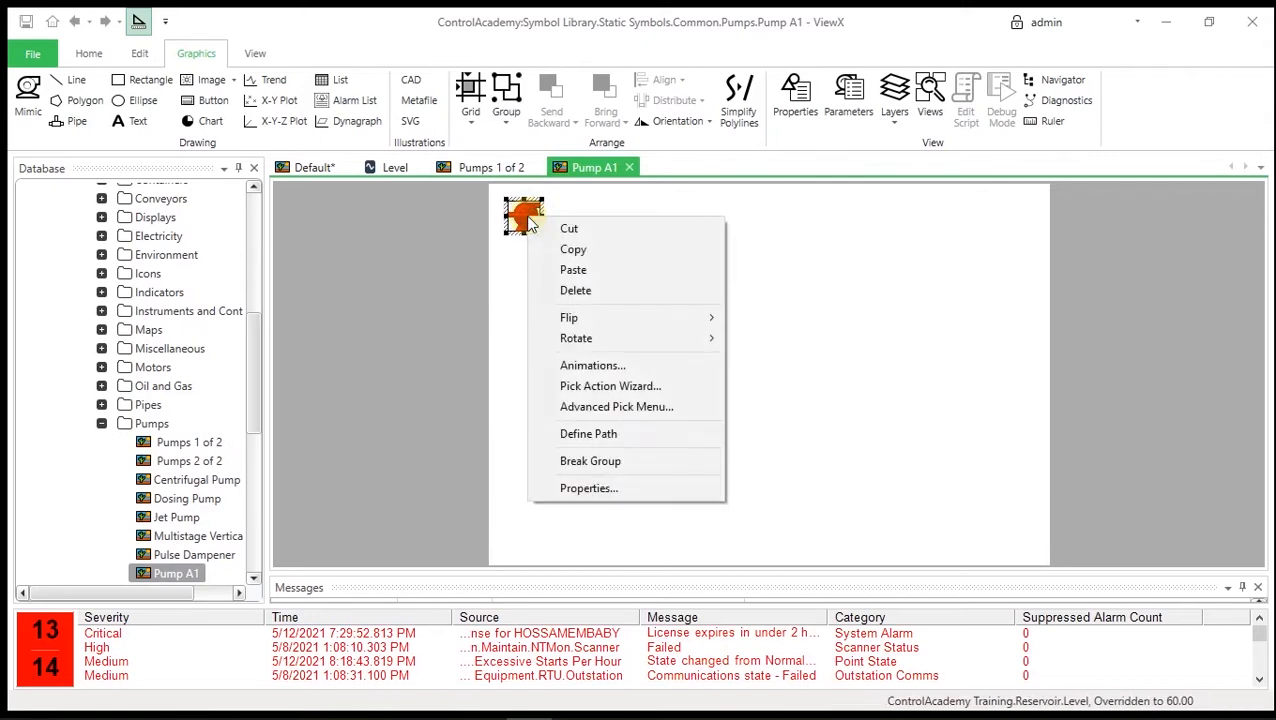
mouse_move(572, 248)
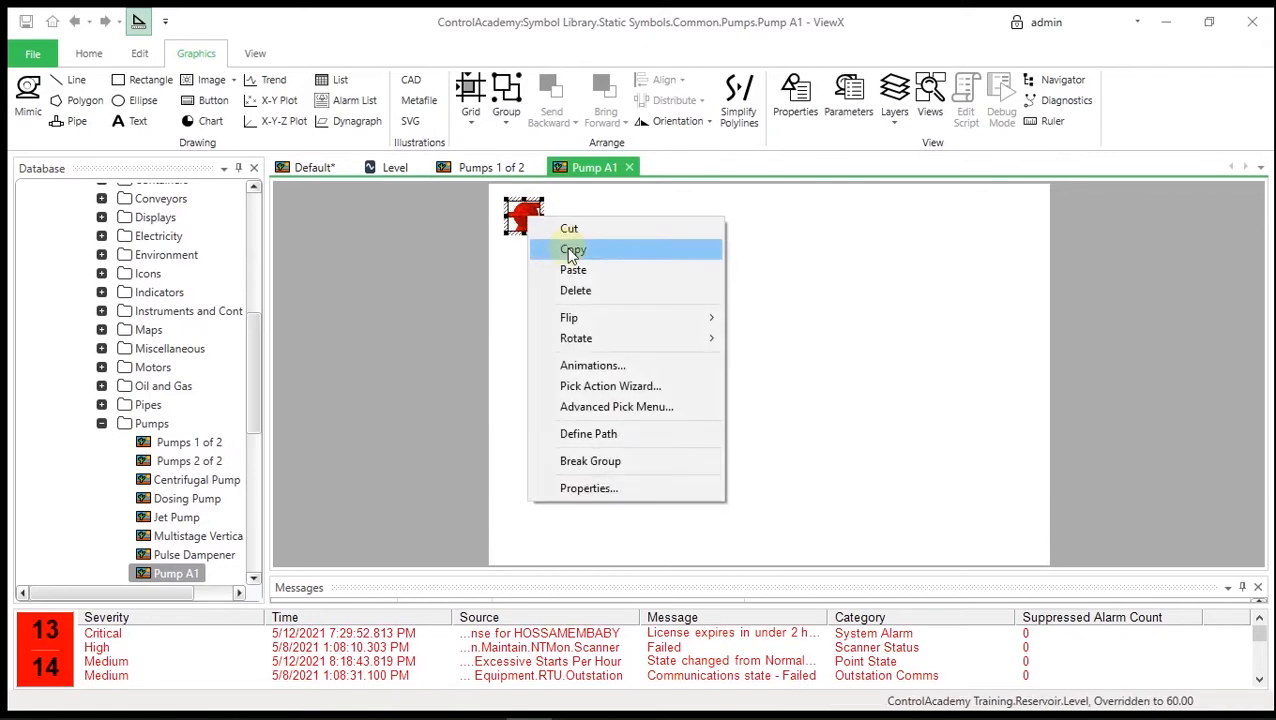
click(572, 248)
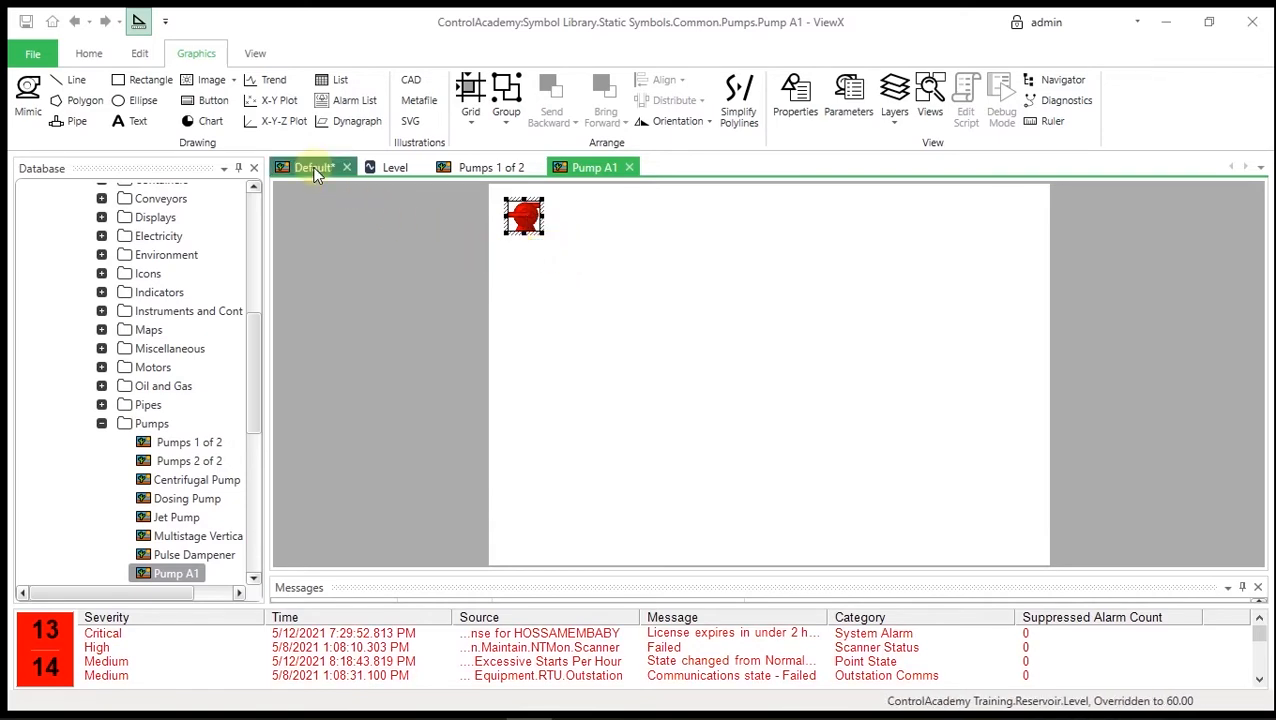
Paste the copied red pump onto the Default mimic beside the blue tank
click(312, 168)
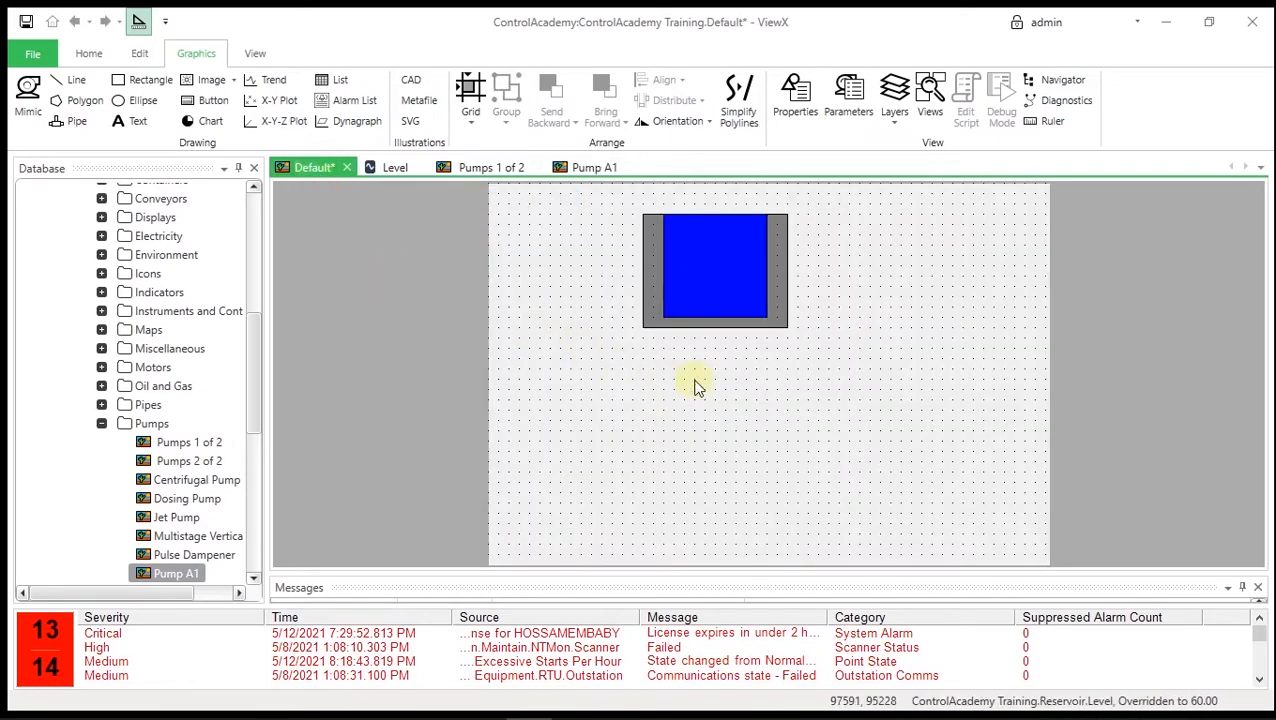
right_click(696, 388)
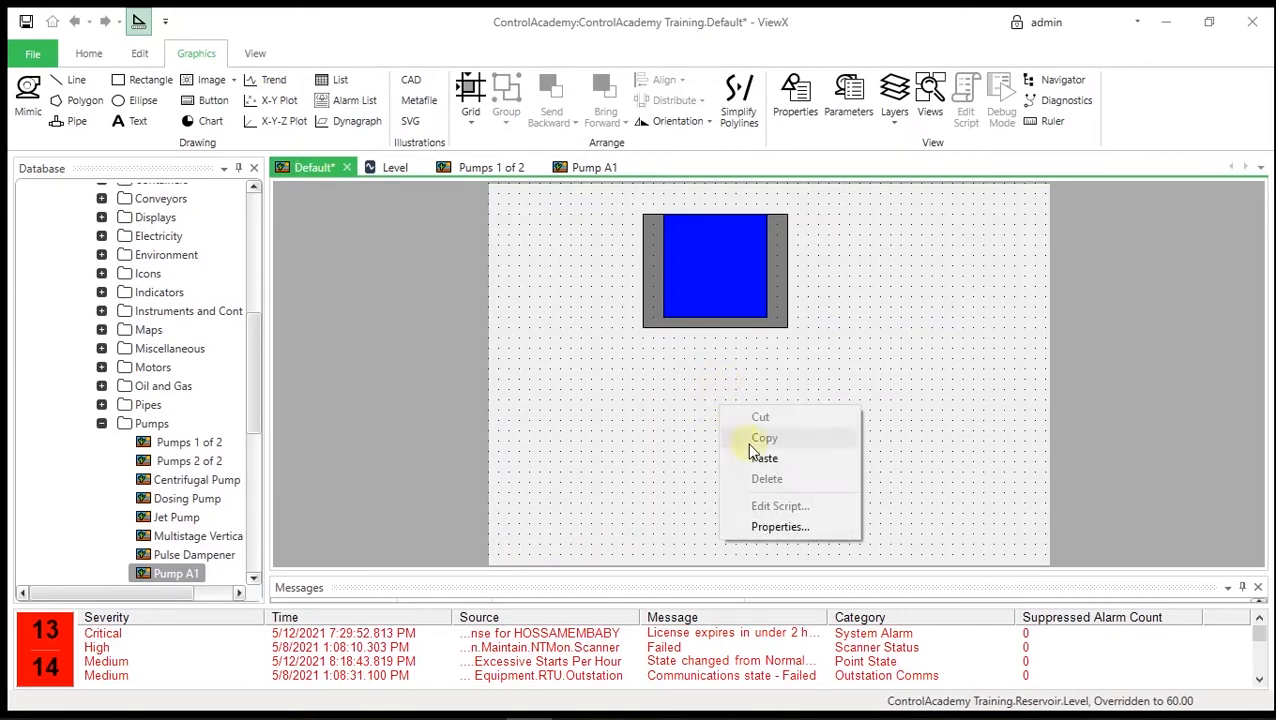
click(764, 458)
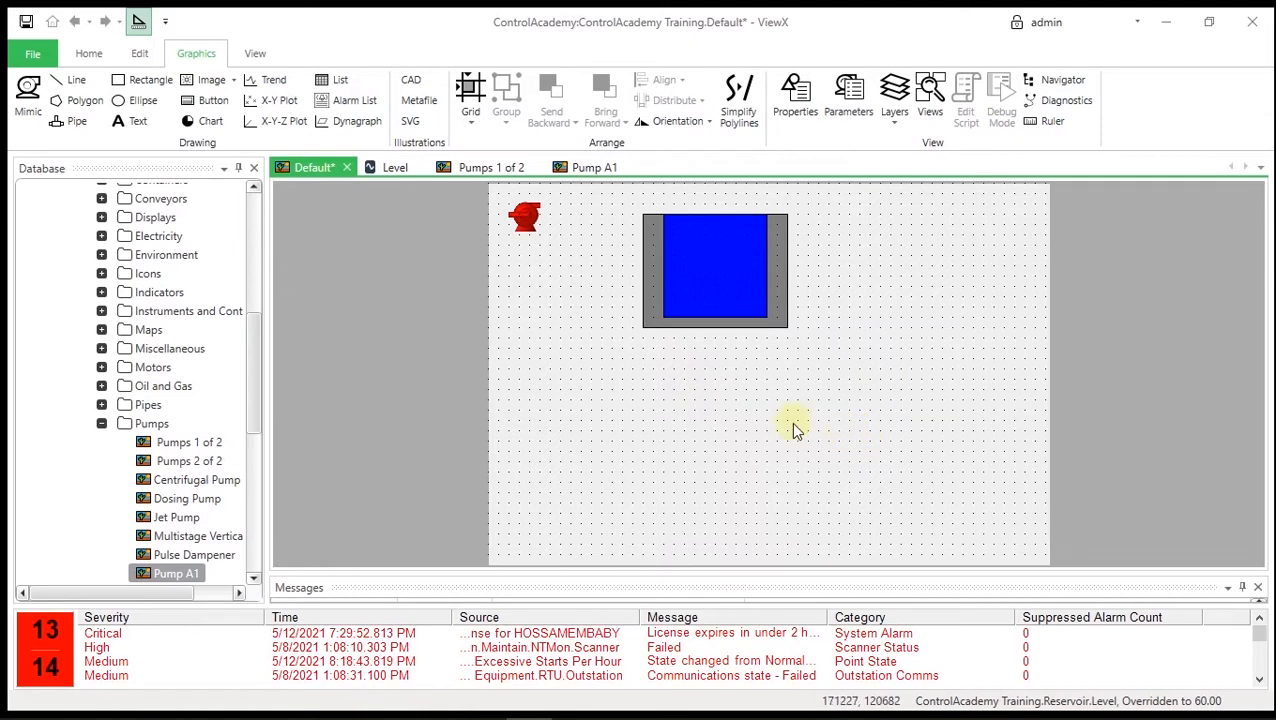
mouse_move(740, 408)
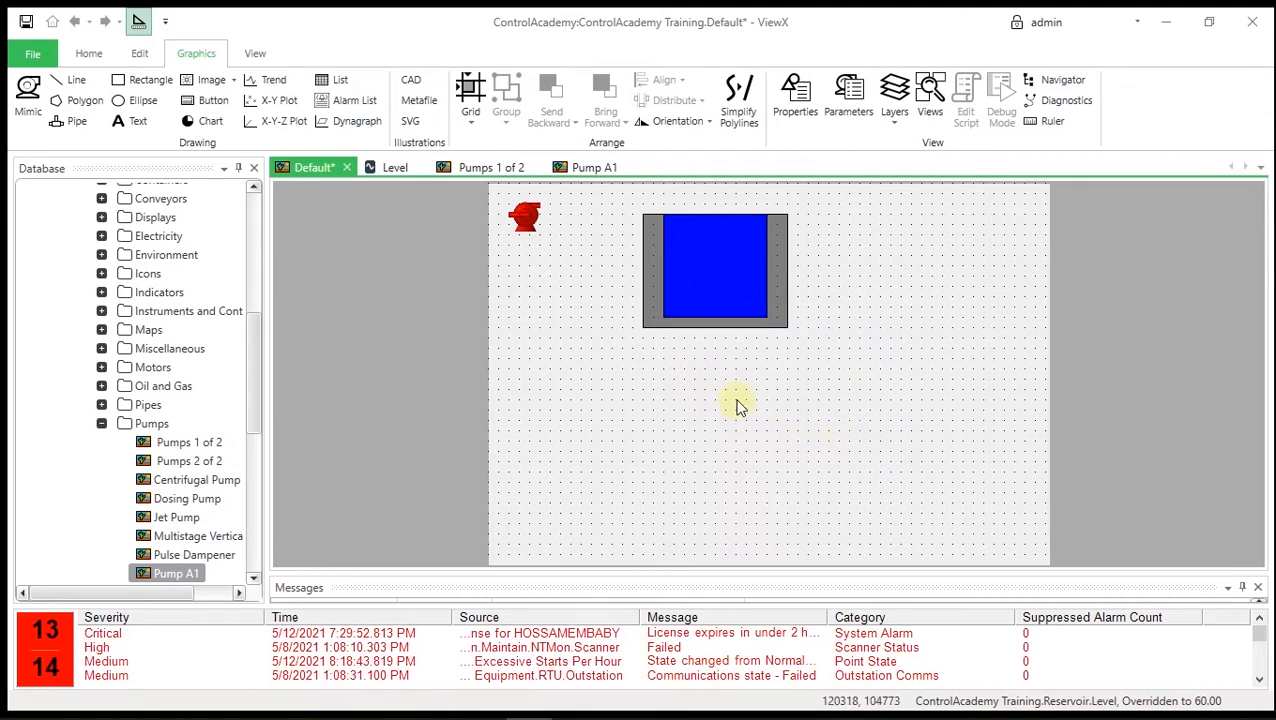
mouse_move(598, 276)
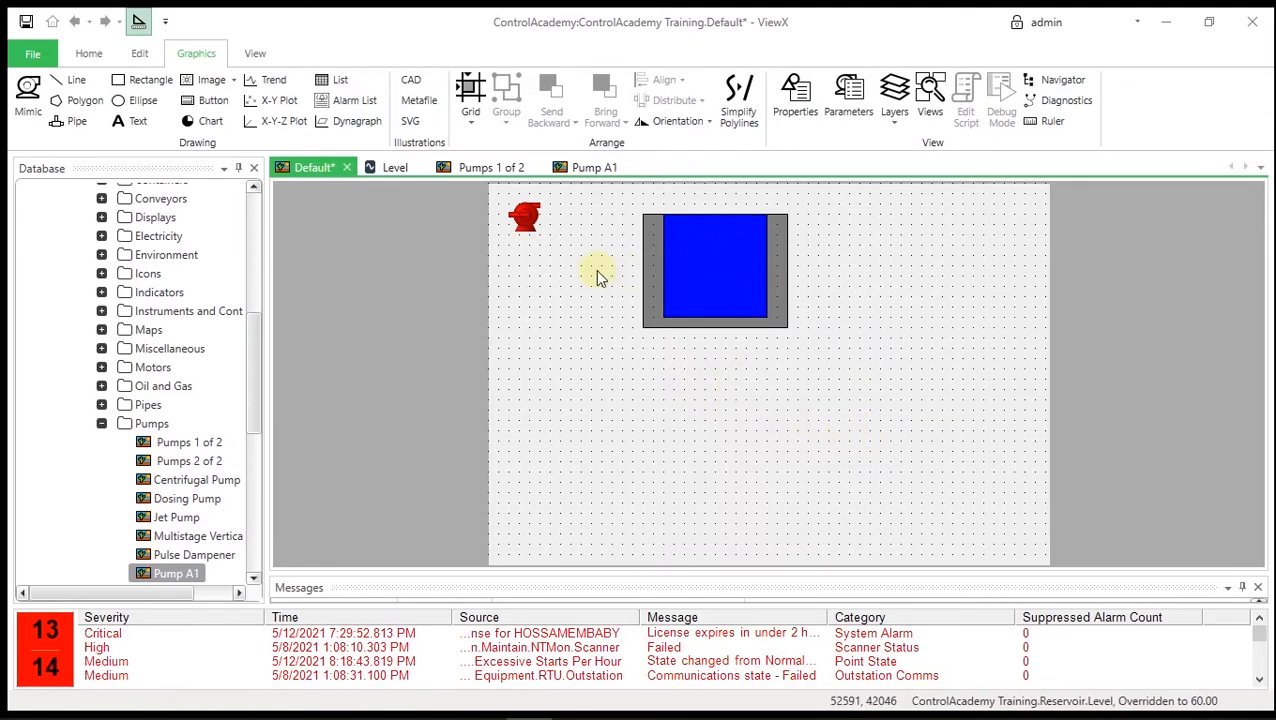
mouse_move(584, 320)
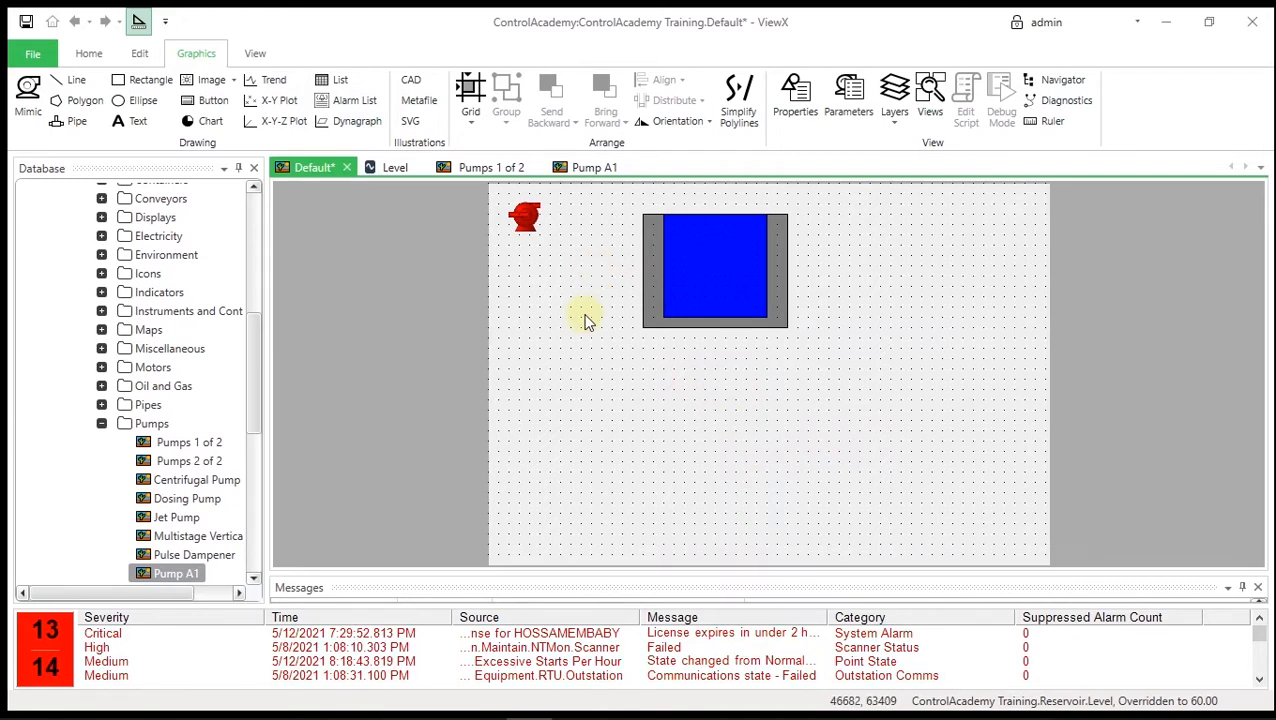
mouse_move(620, 200)
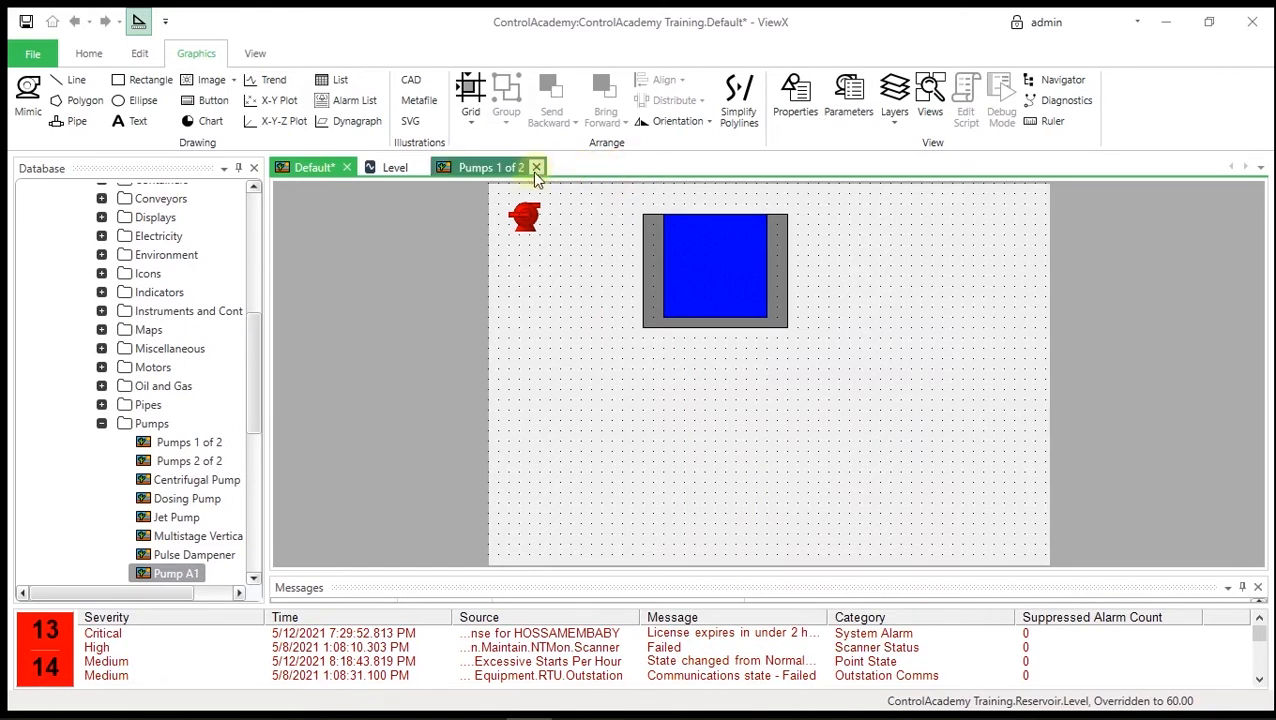
Close the Pumps 1 of 2 page and the Level document, leaving only the Default mimic
click(536, 168)
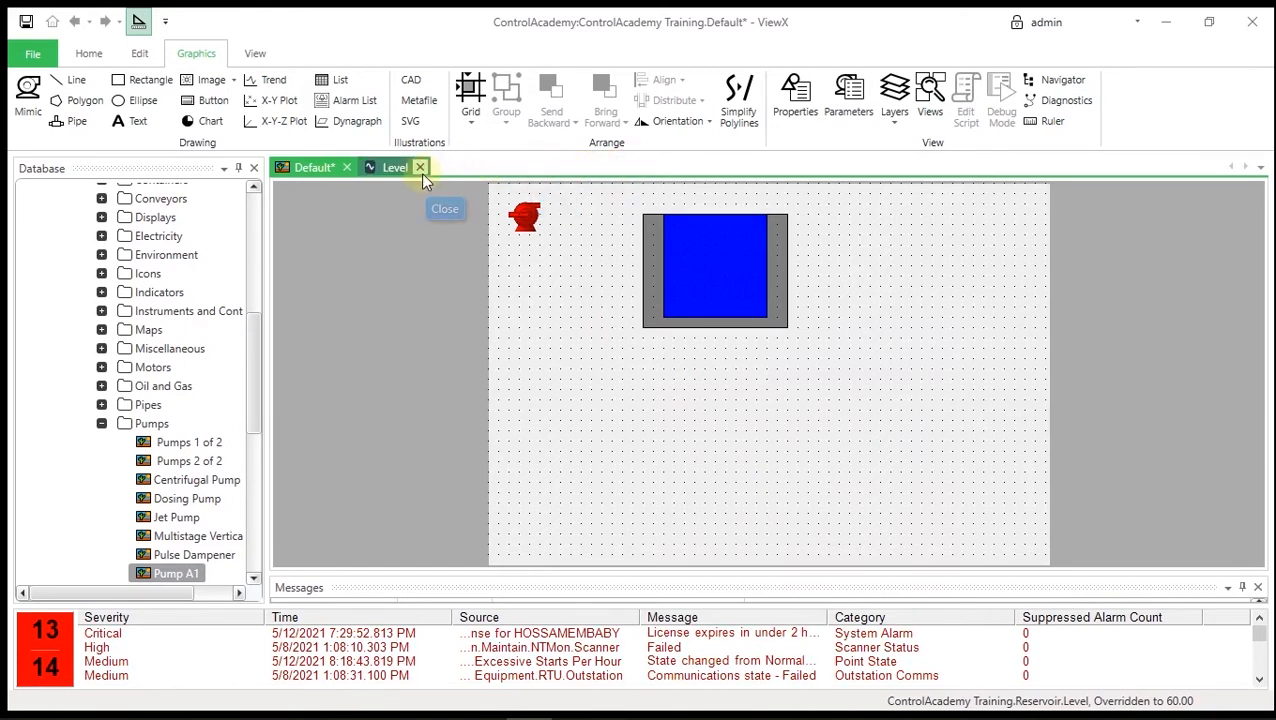
click(420, 168)
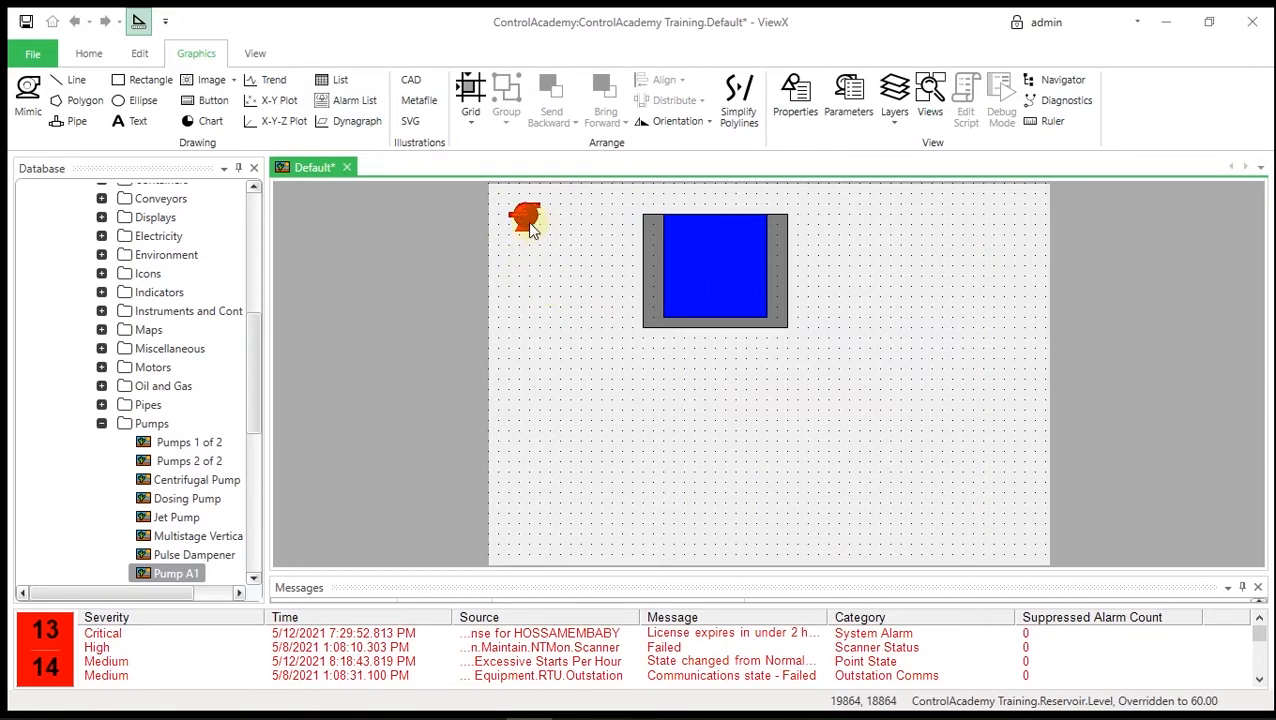
Open the pasted pump's Animations and select the PolyFill FillColour property
right_click(524, 218)
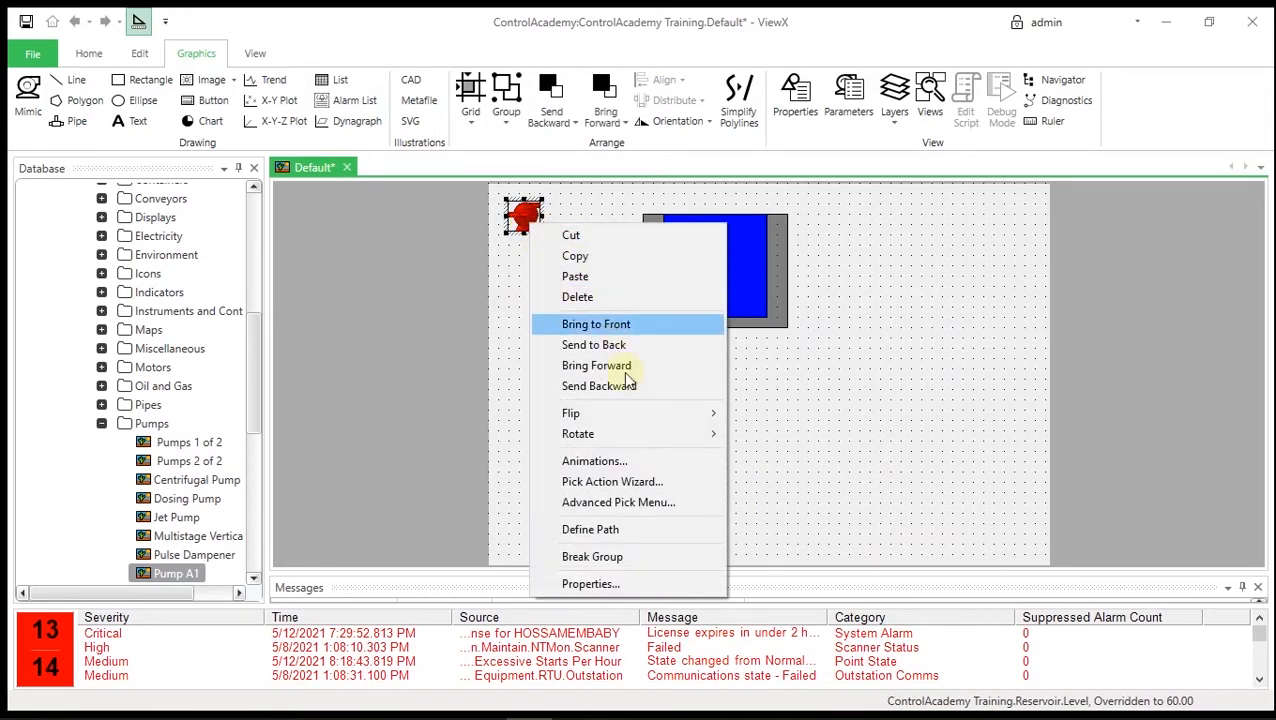
mouse_move(612, 480)
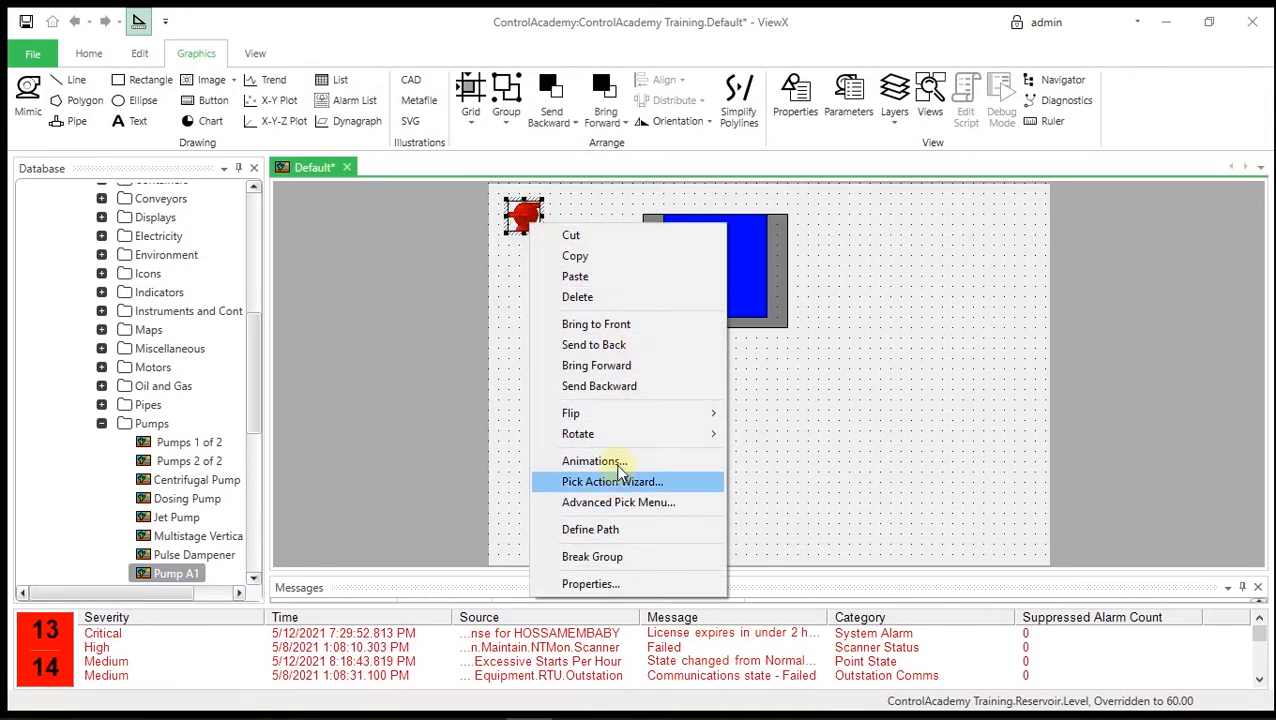
click(596, 460)
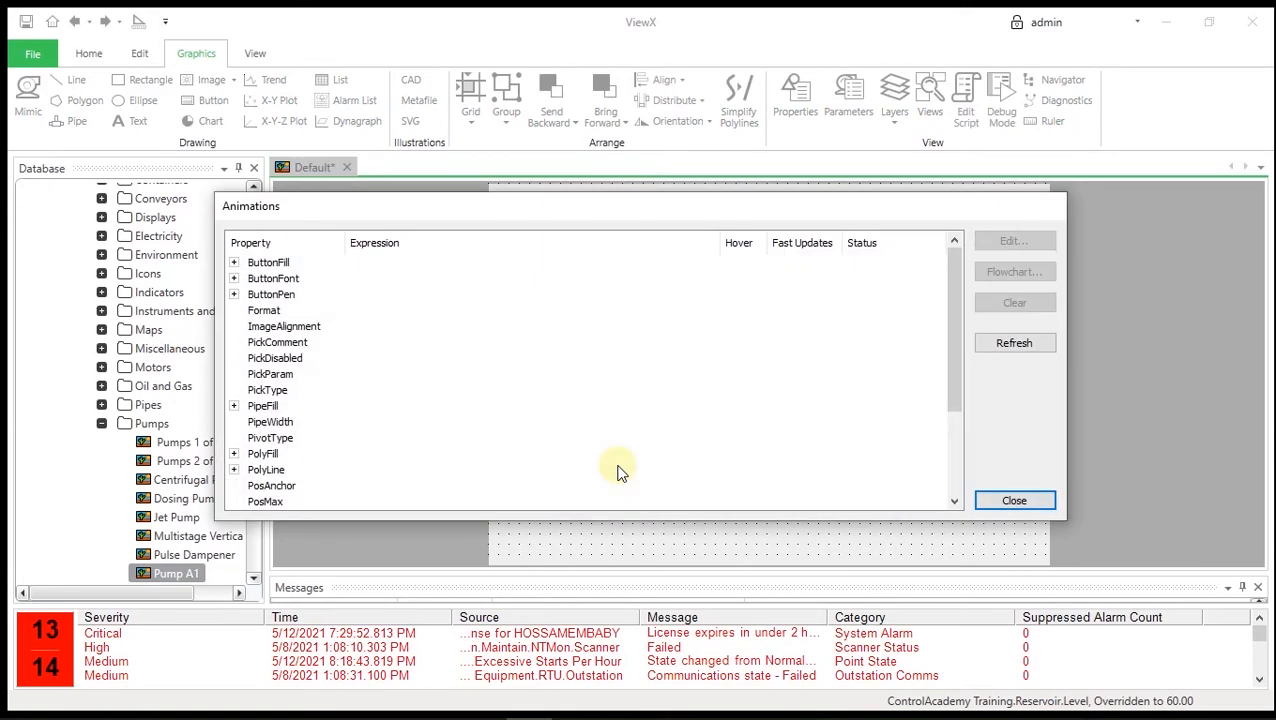
mouse_move(328, 466)
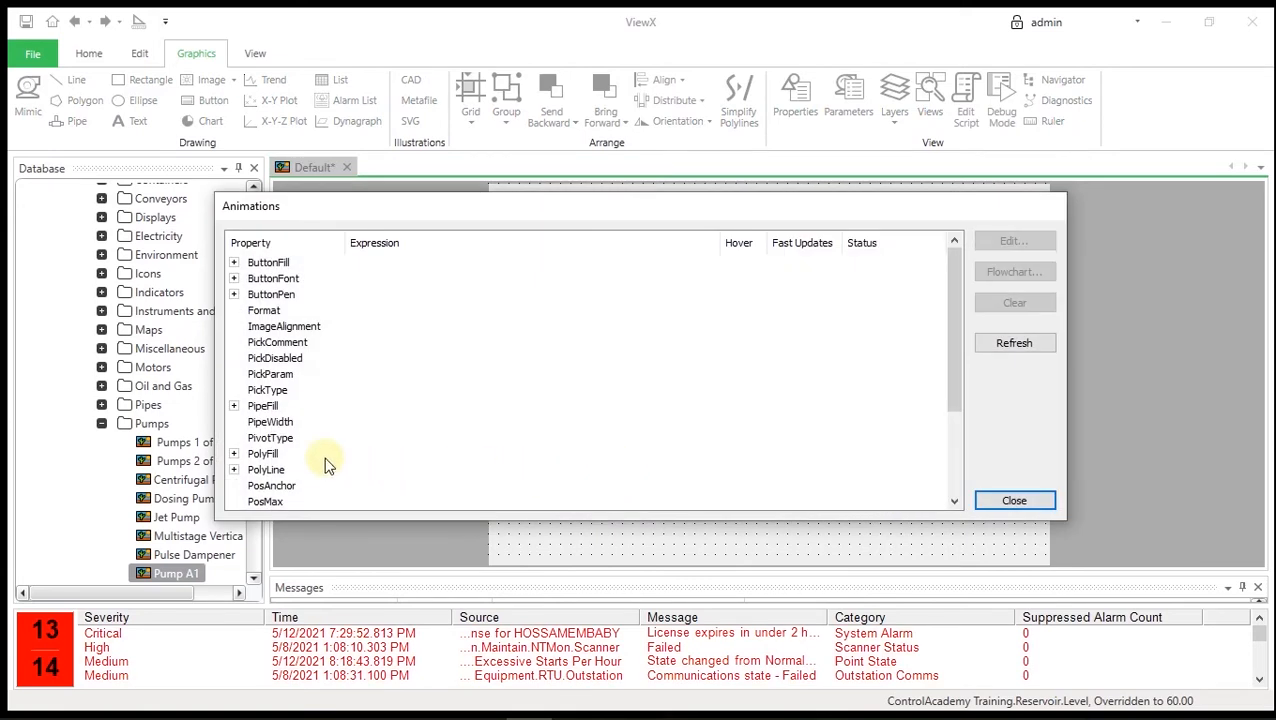
click(264, 452)
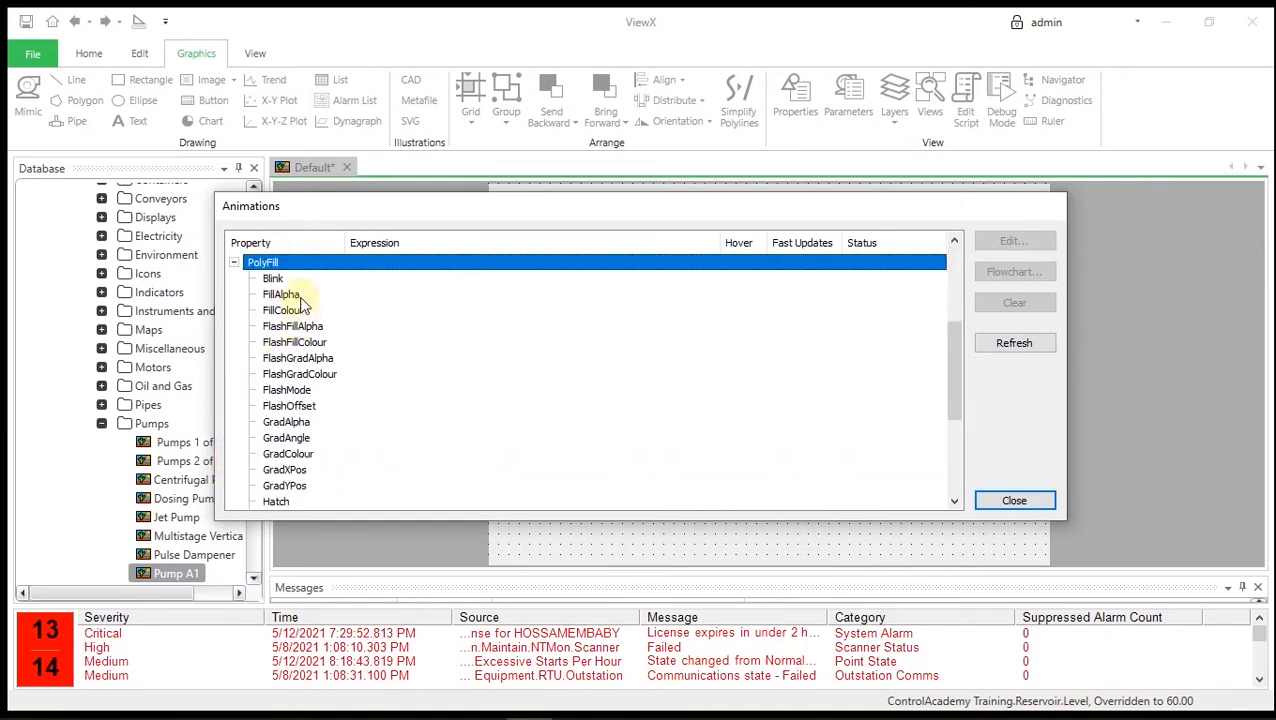
click(284, 310)
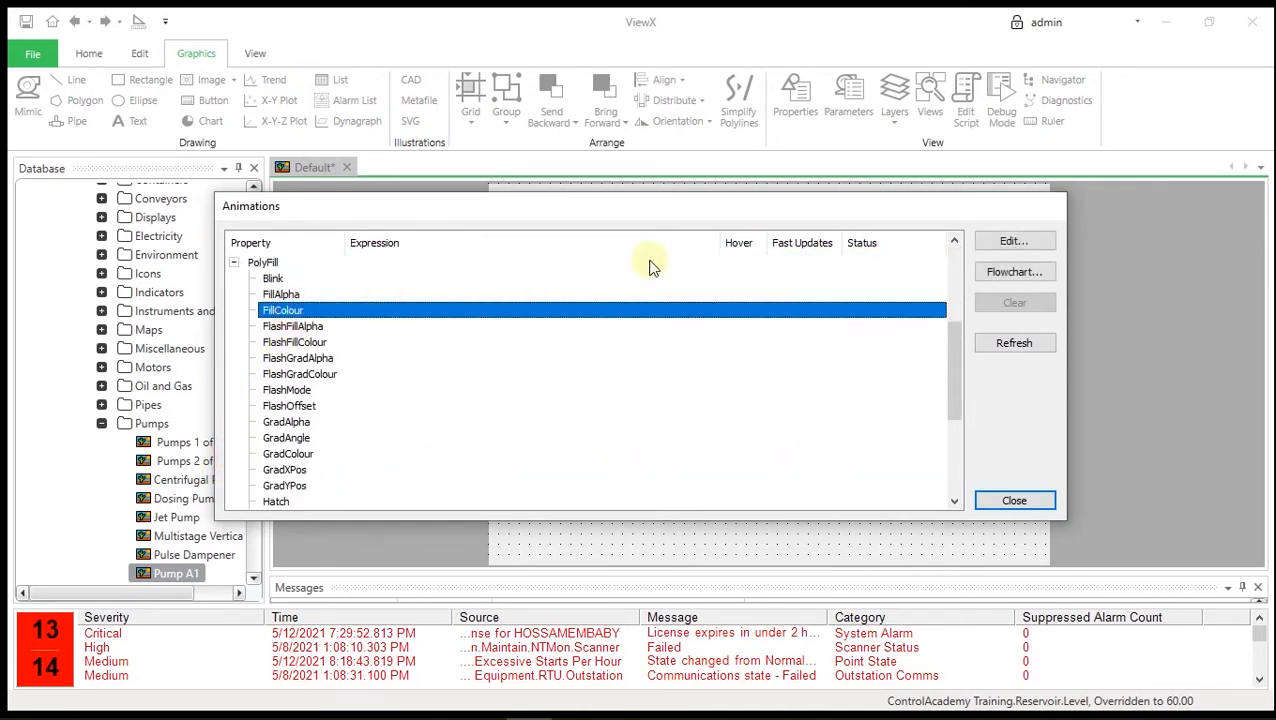
mouse_move(944, 210)
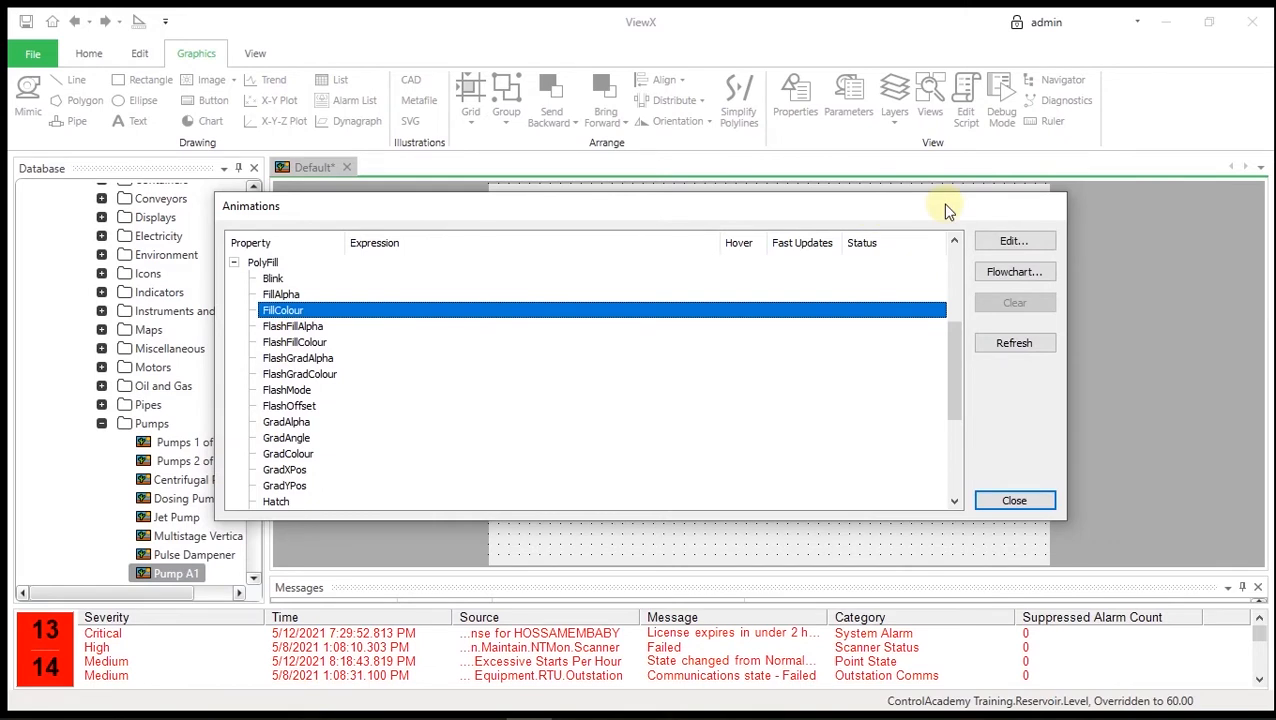
mouse_move(970, 216)
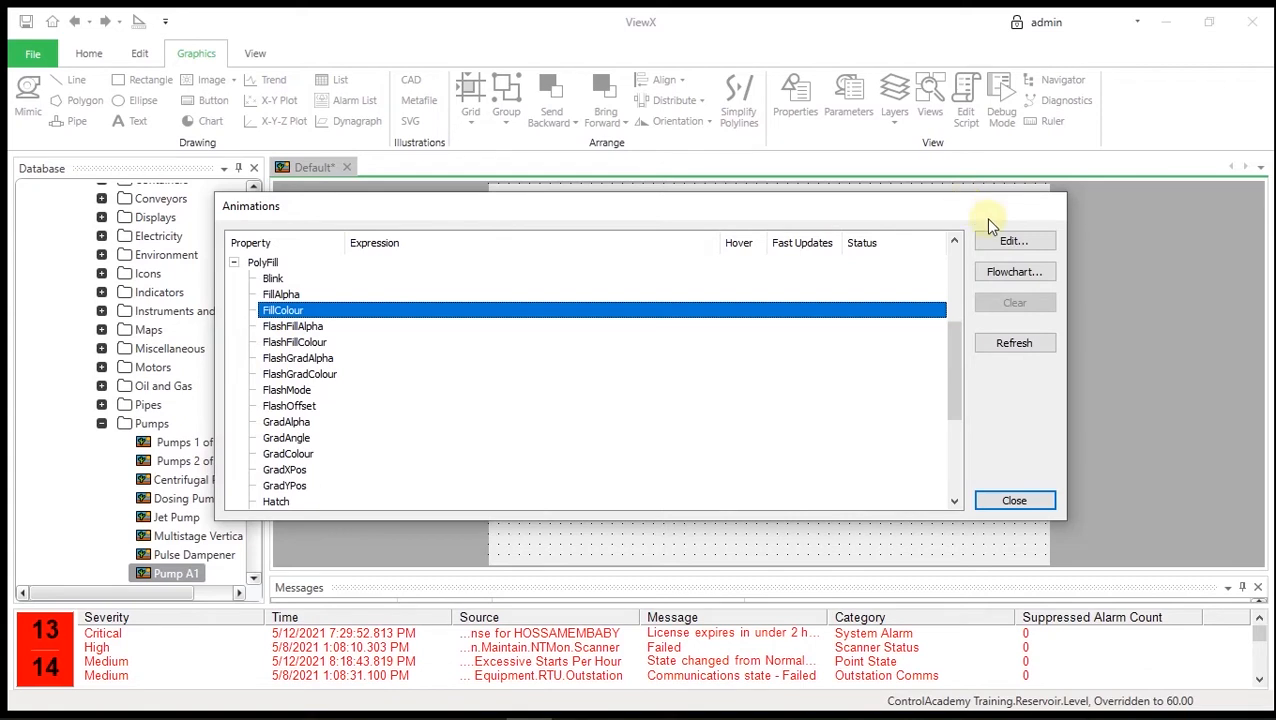
mouse_move(1004, 224)
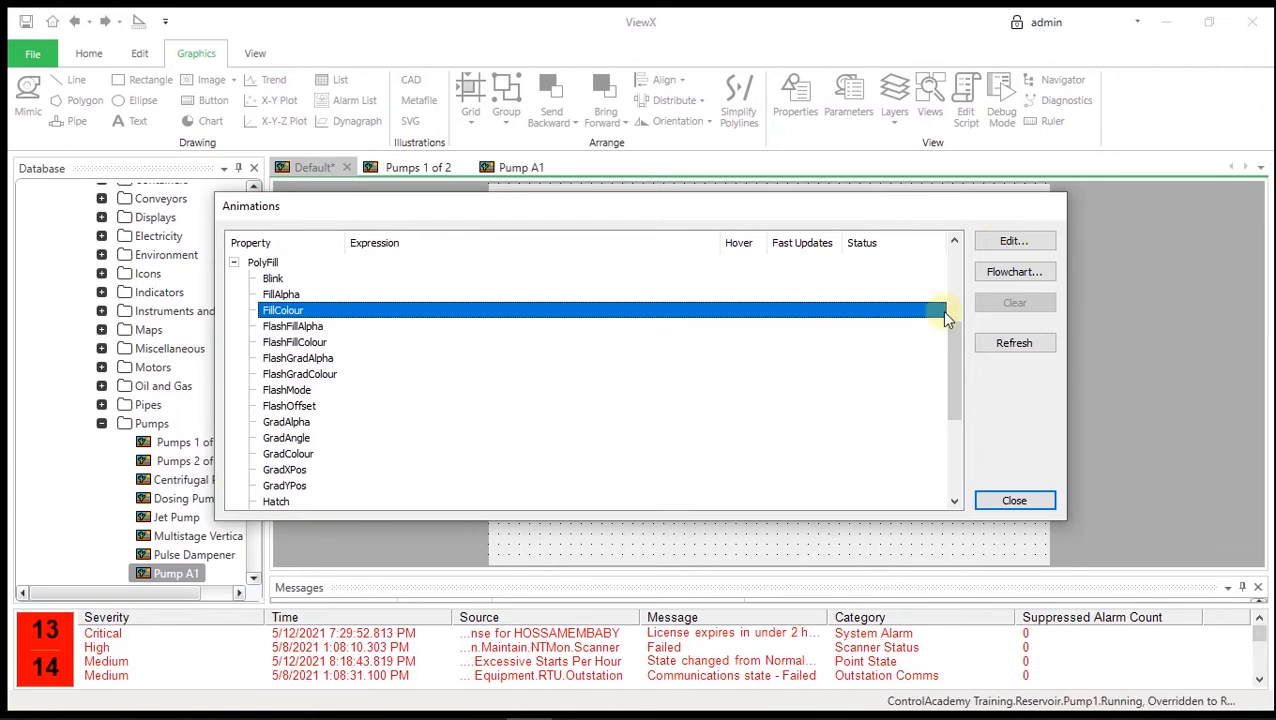
Start a flowchart for FillColour with a true/false decision and edit its condition
click(1014, 272)
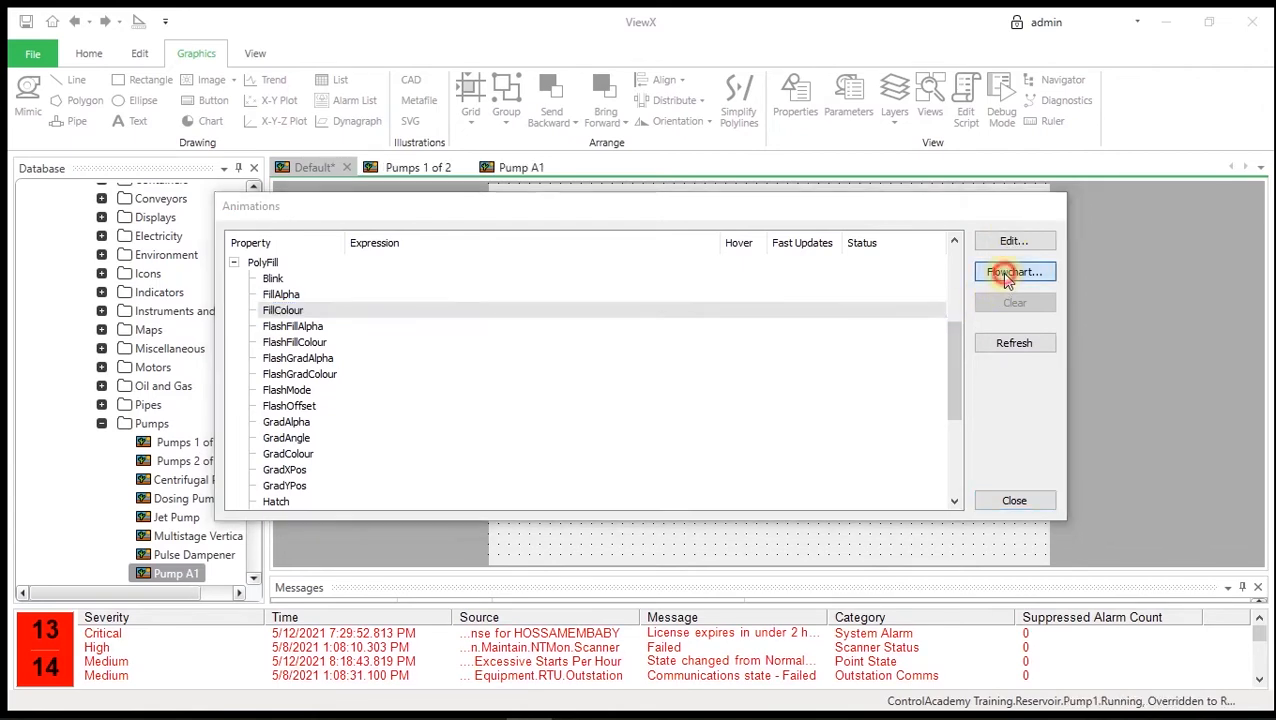
click(1014, 272)
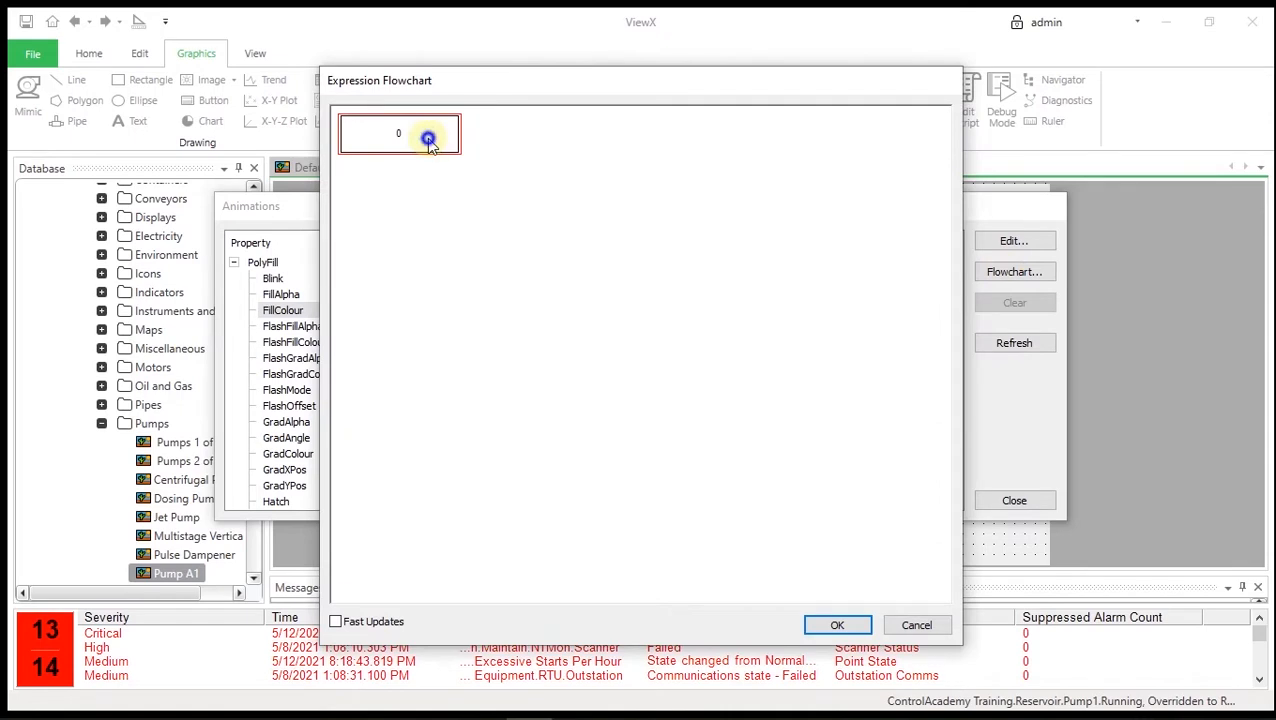
click(428, 136)
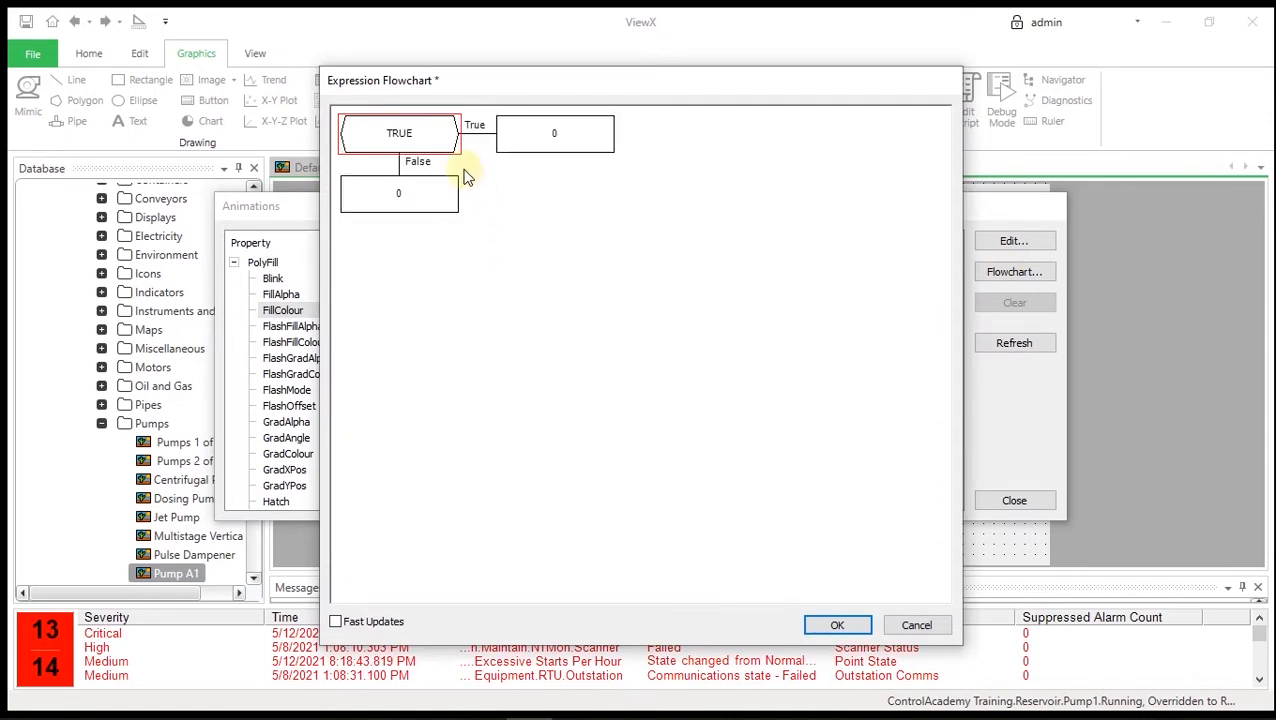
double_click(398, 132)
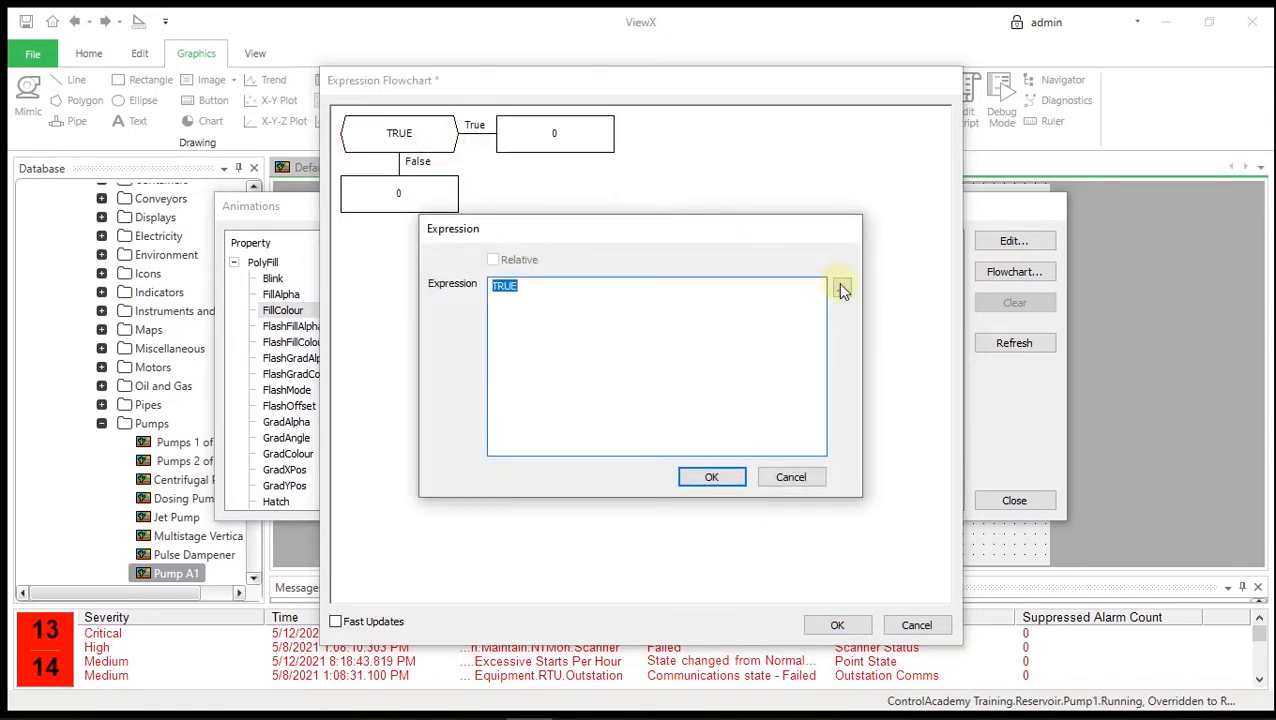
Set the condition to the Reservoir.Pump1.Running OPC tag and edit the branch colour values
click(842, 288)
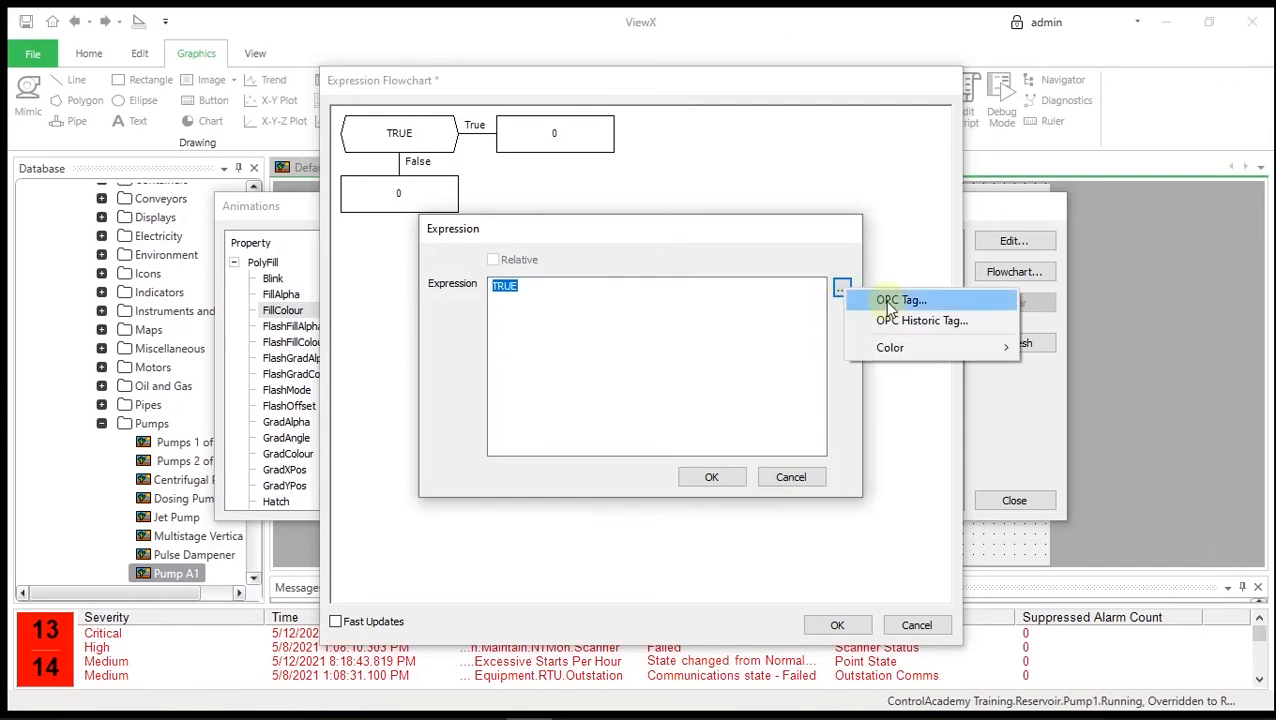
click(900, 300)
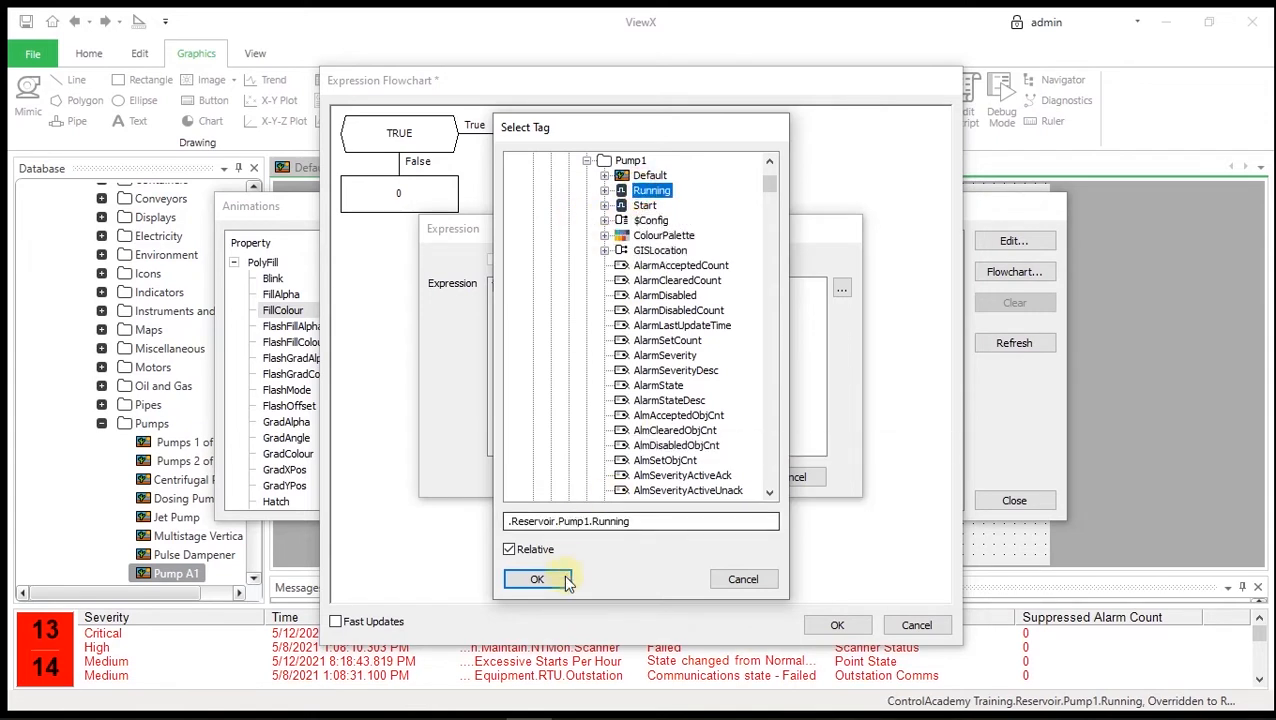
click(536, 580)
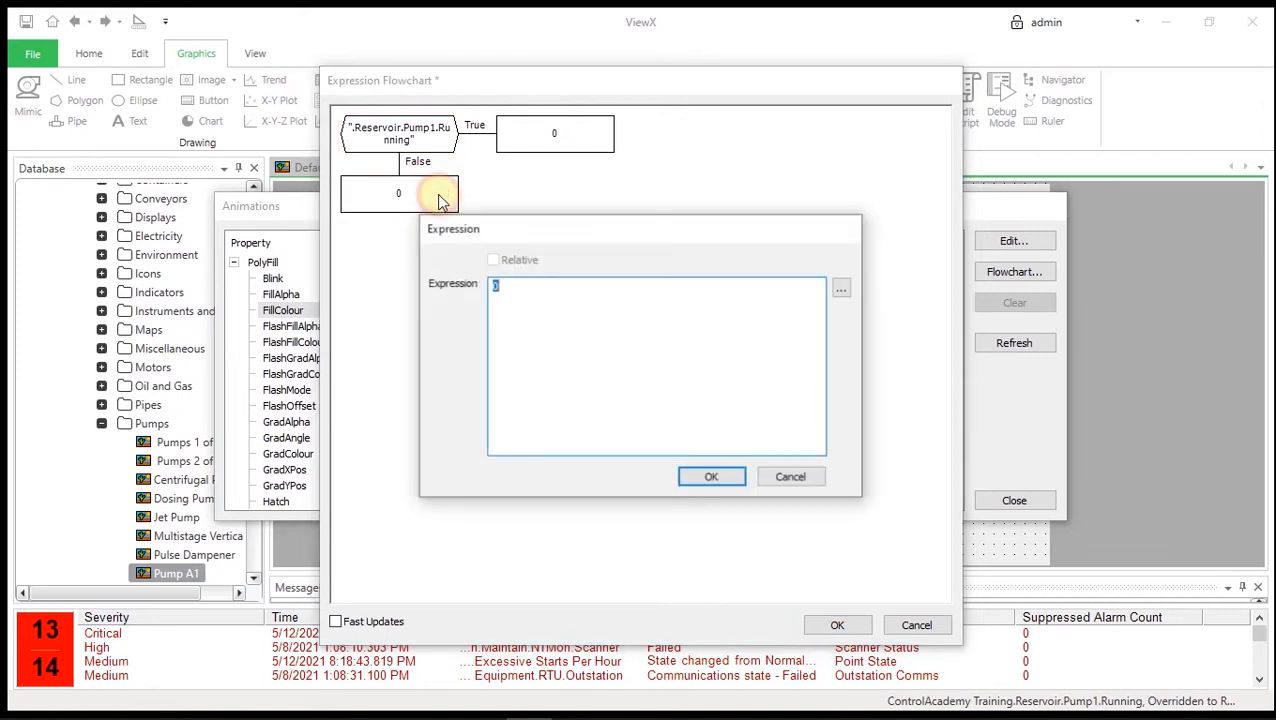
click(840, 288)
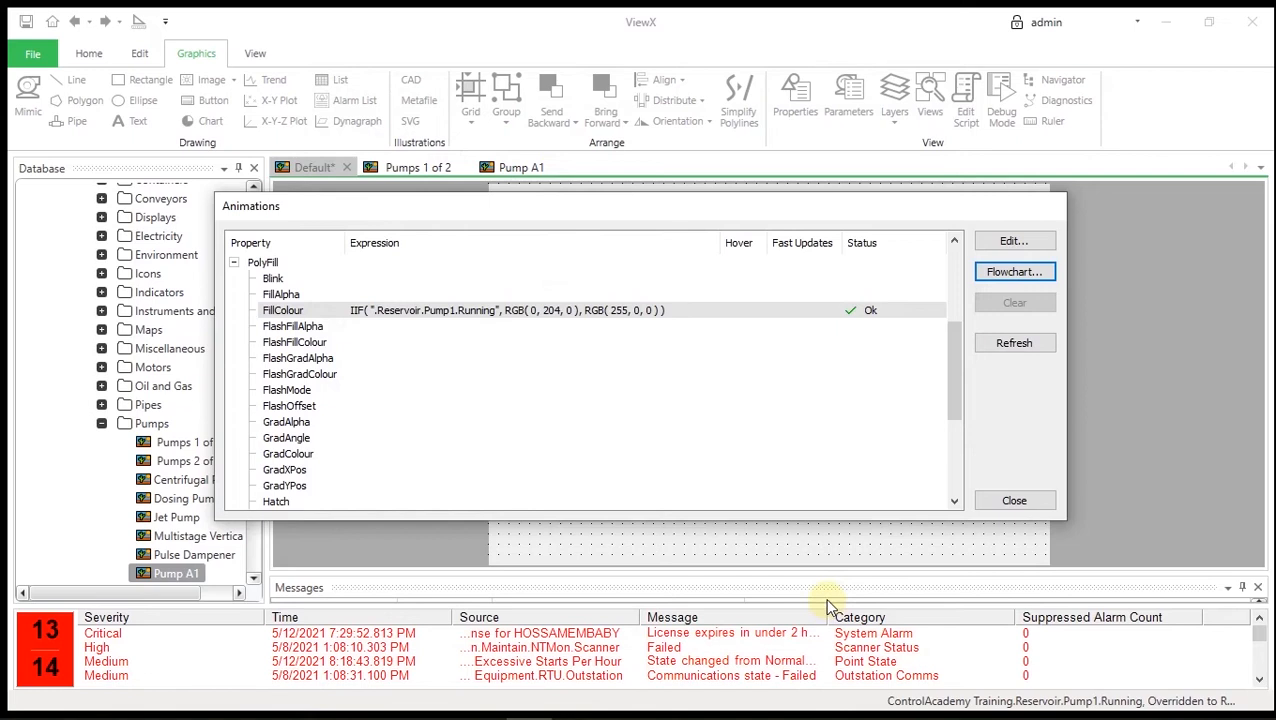
mouse_move(828, 596)
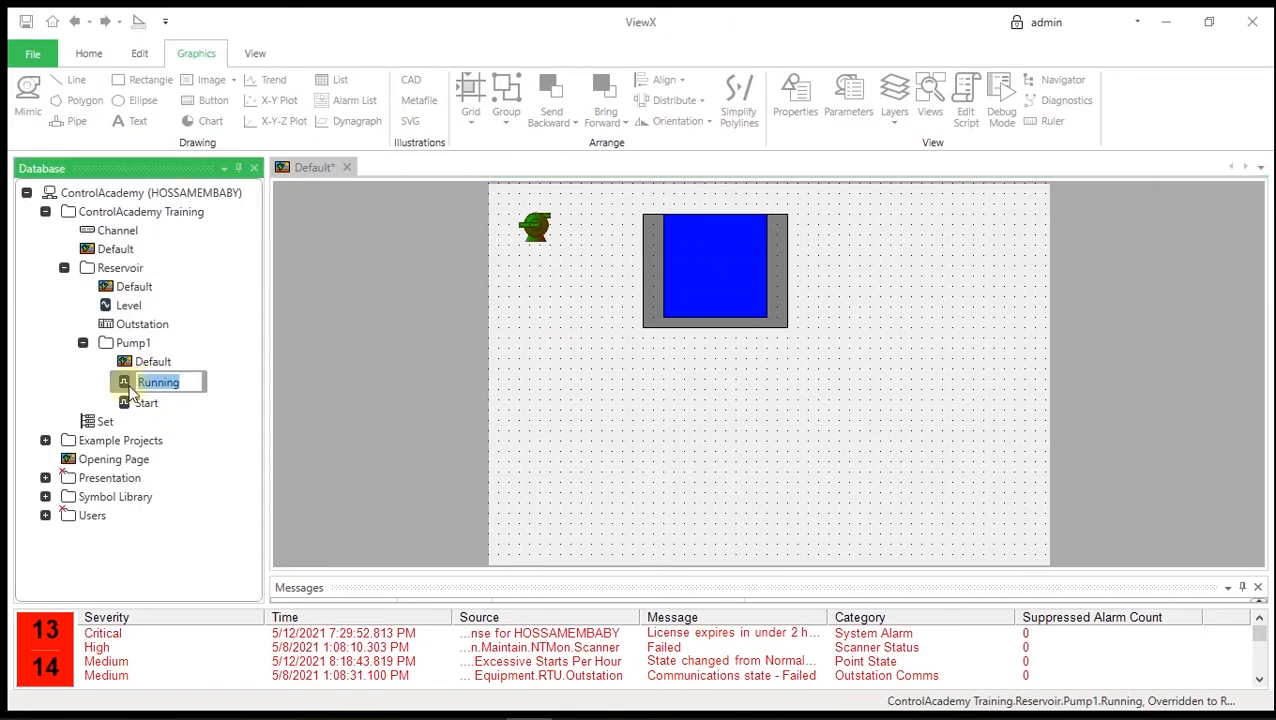
double_click(156, 382)
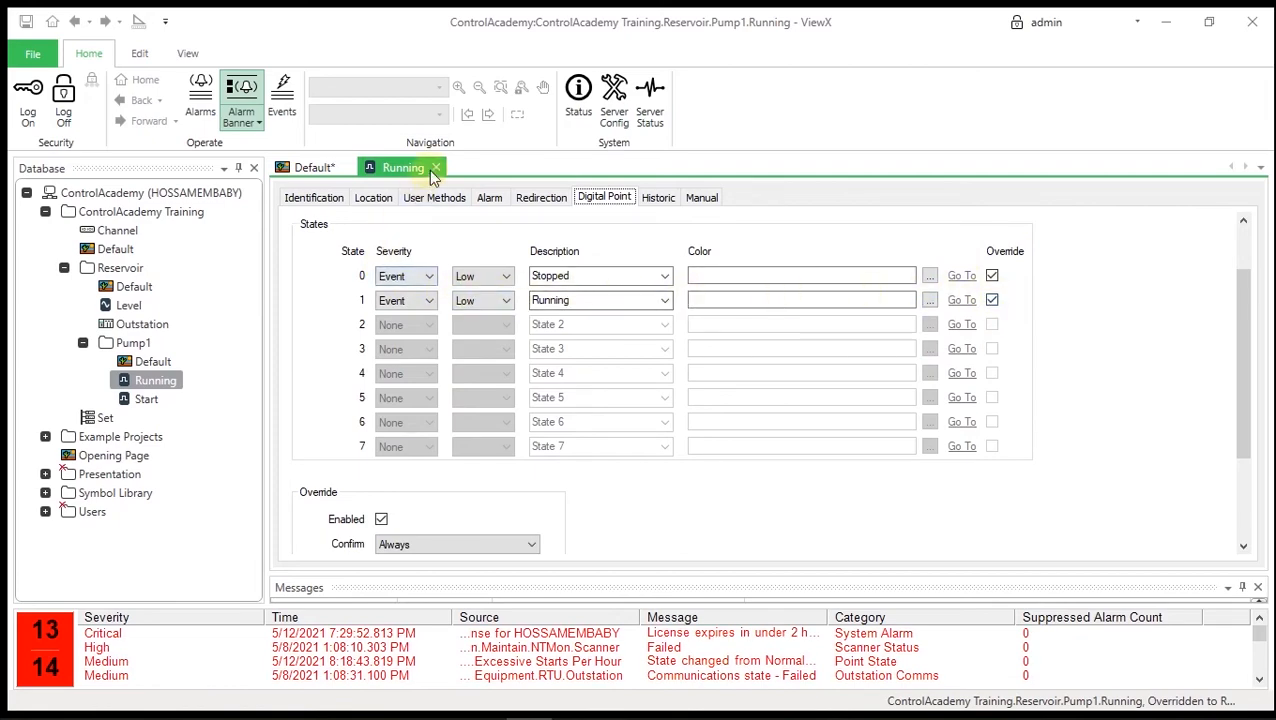
click(436, 168)
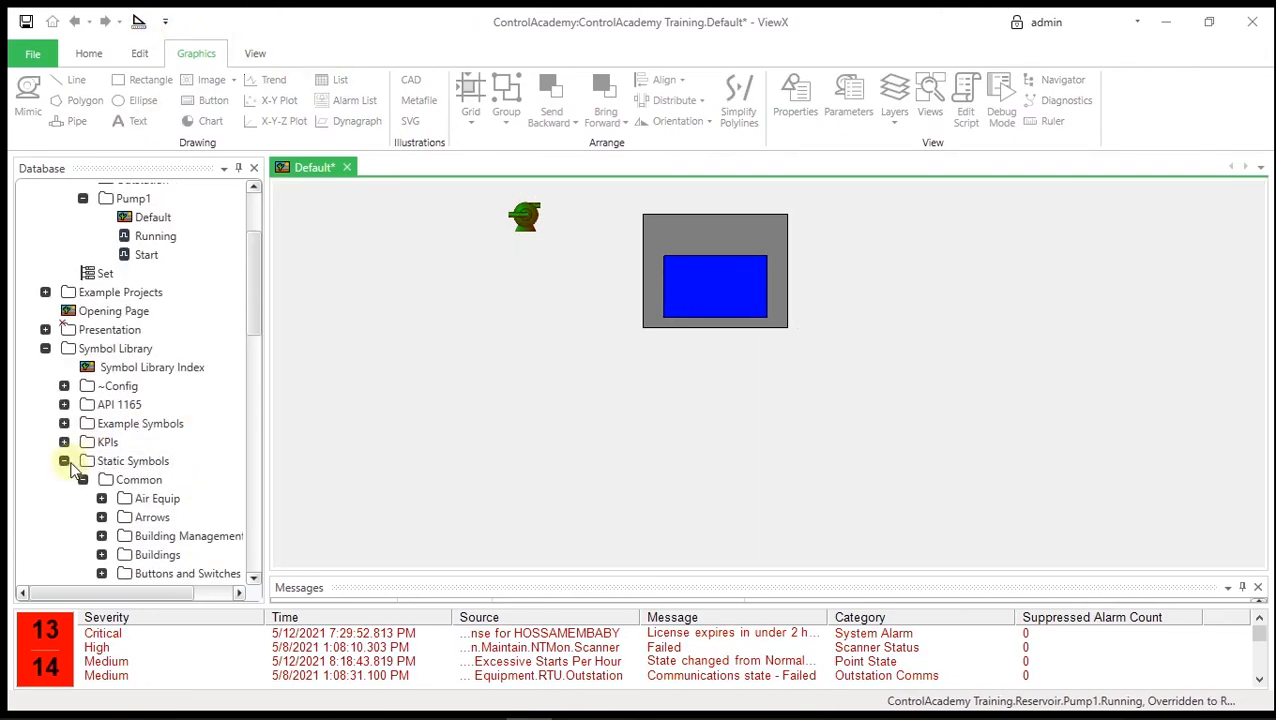
Override the Pump1 Running point to Stopped so the pump turns red
click(64, 460)
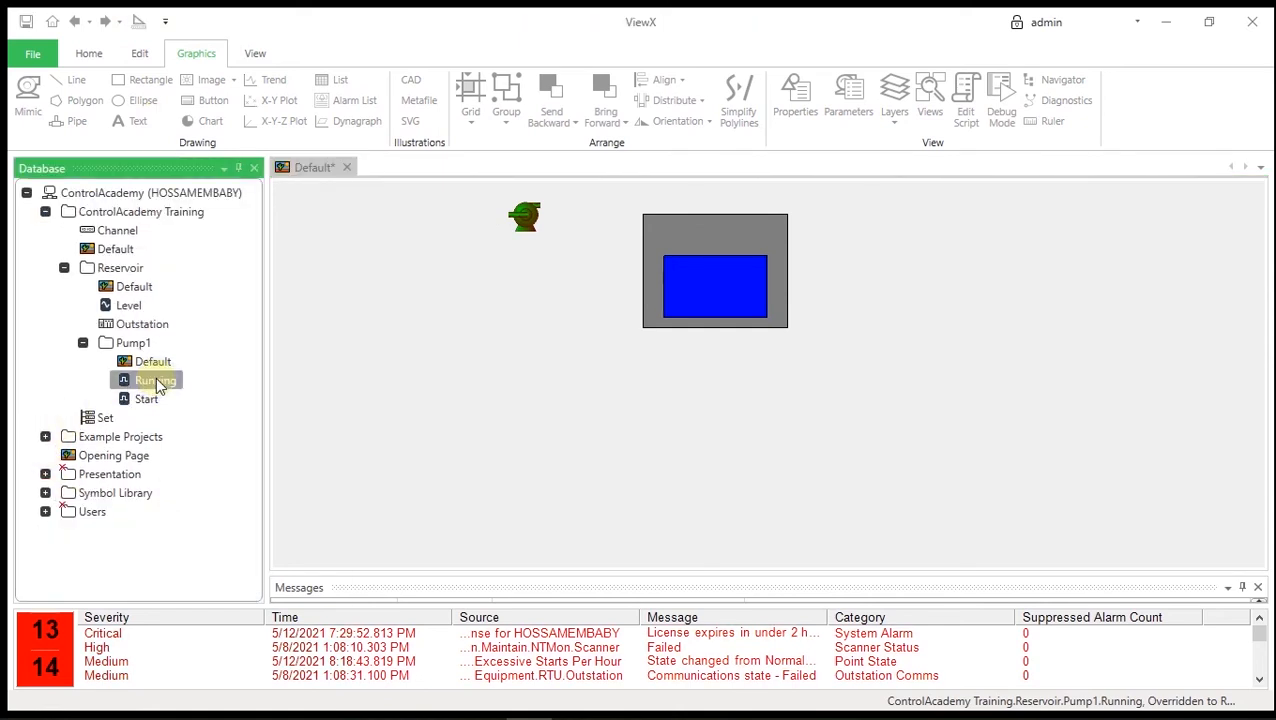
right_click(156, 380)
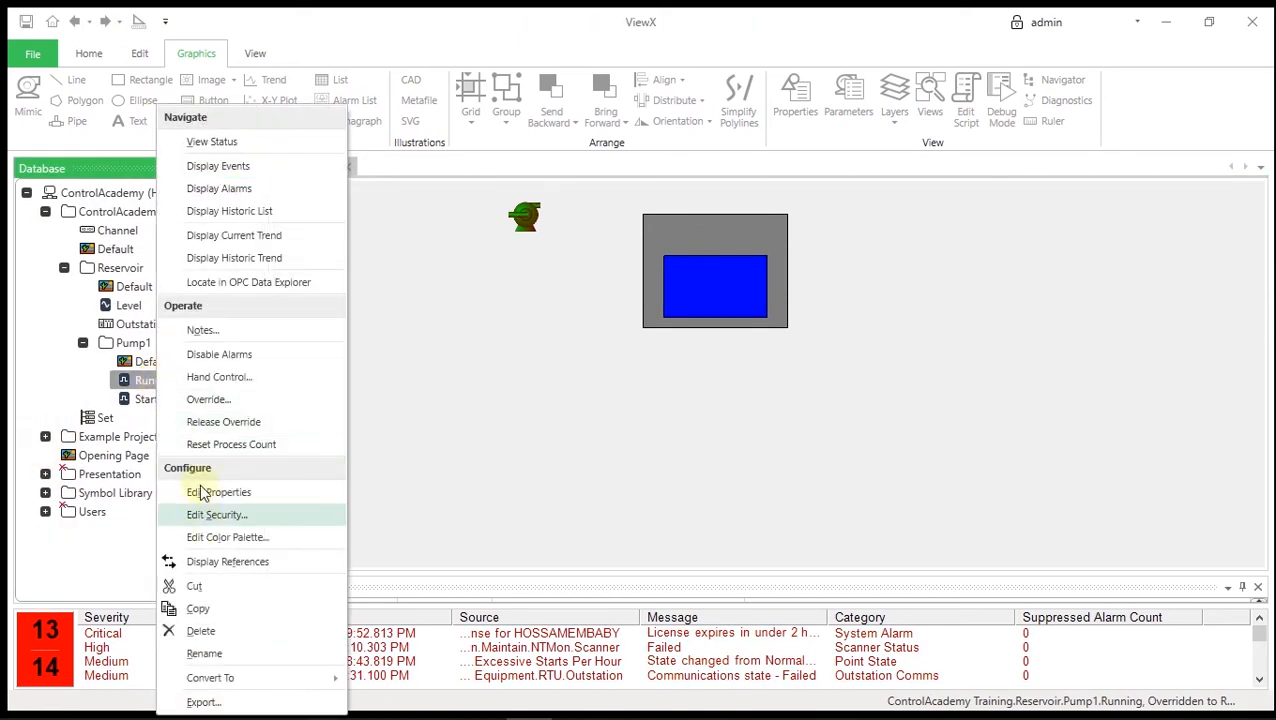
click(208, 400)
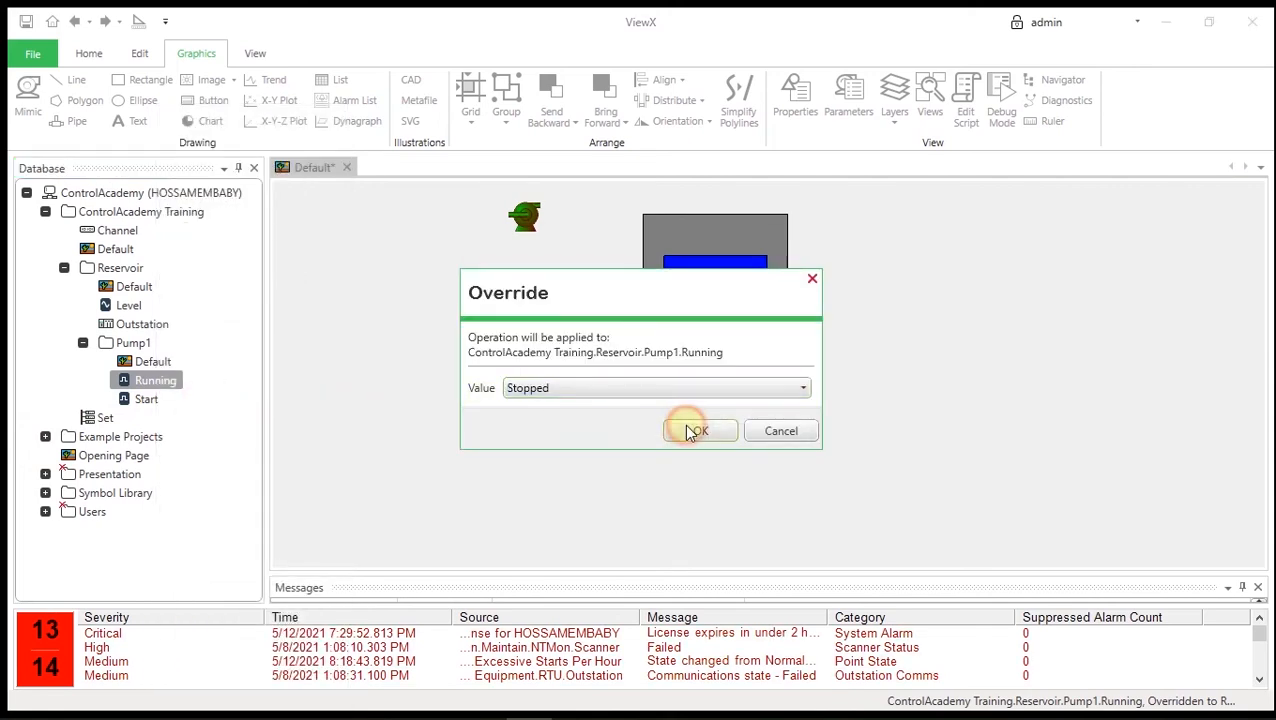
click(698, 430)
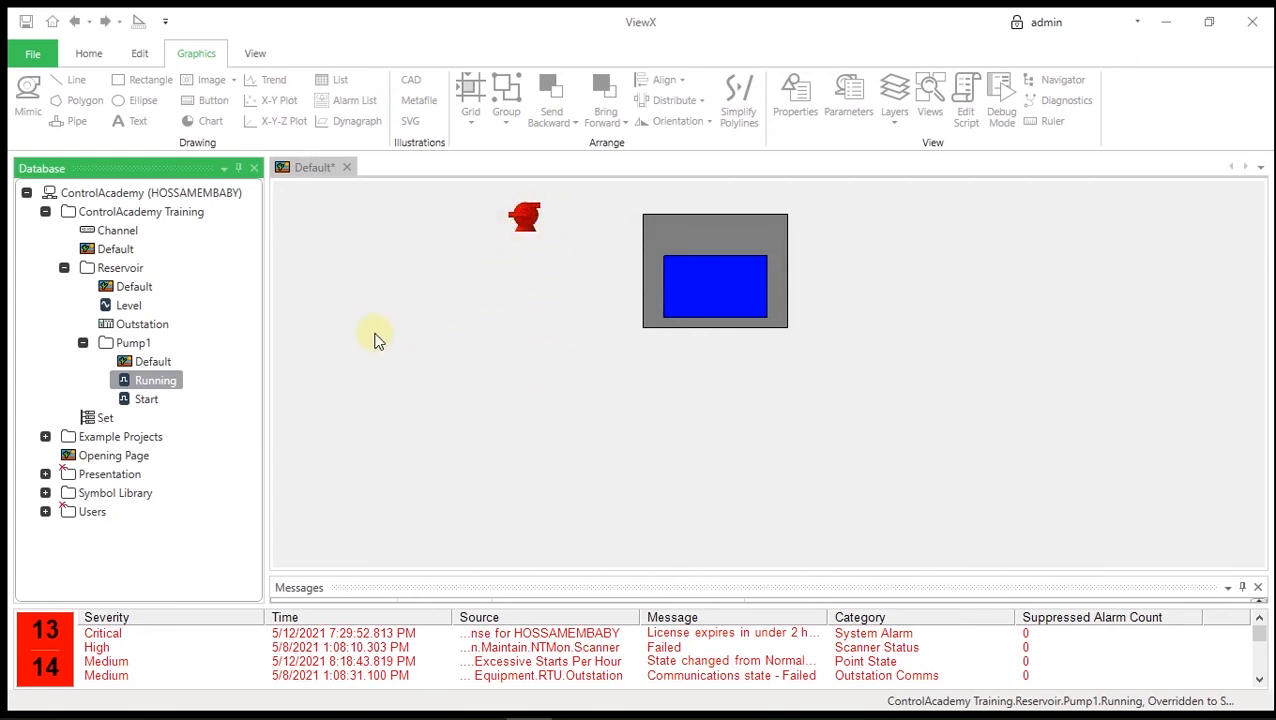
Override the Running point again, this time to Running
right_click(156, 380)
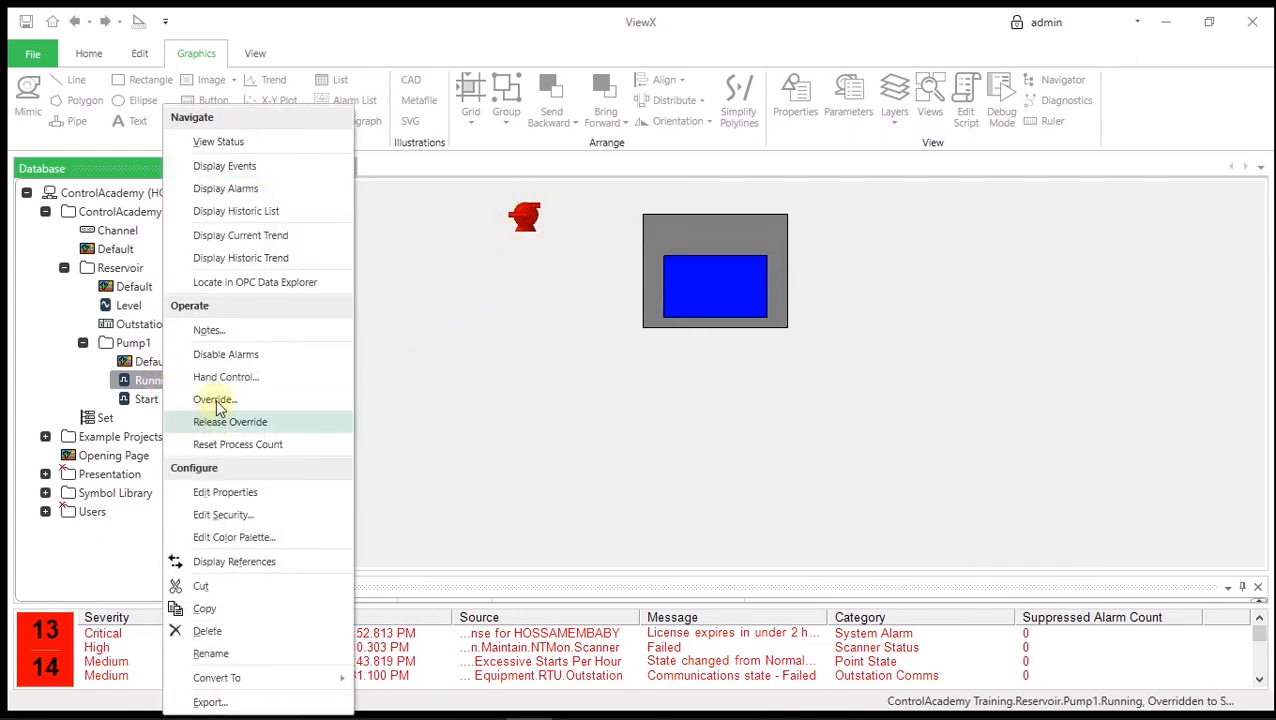
click(212, 400)
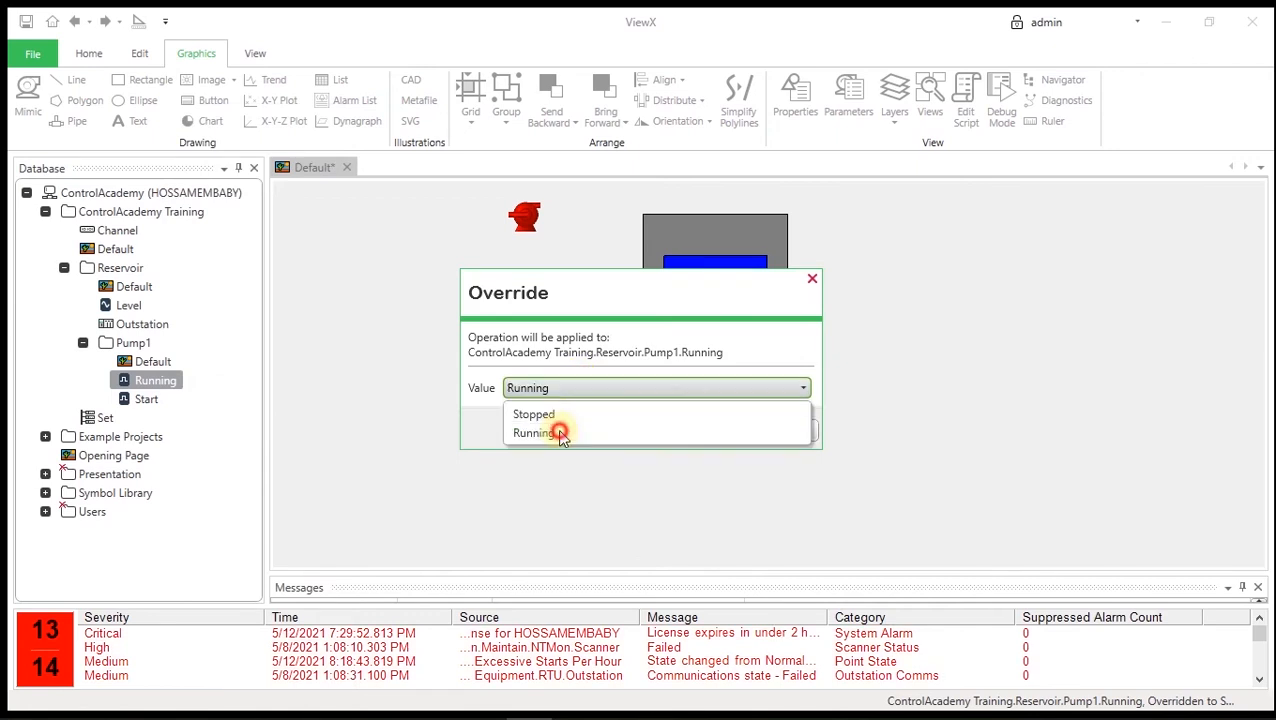
click(536, 432)
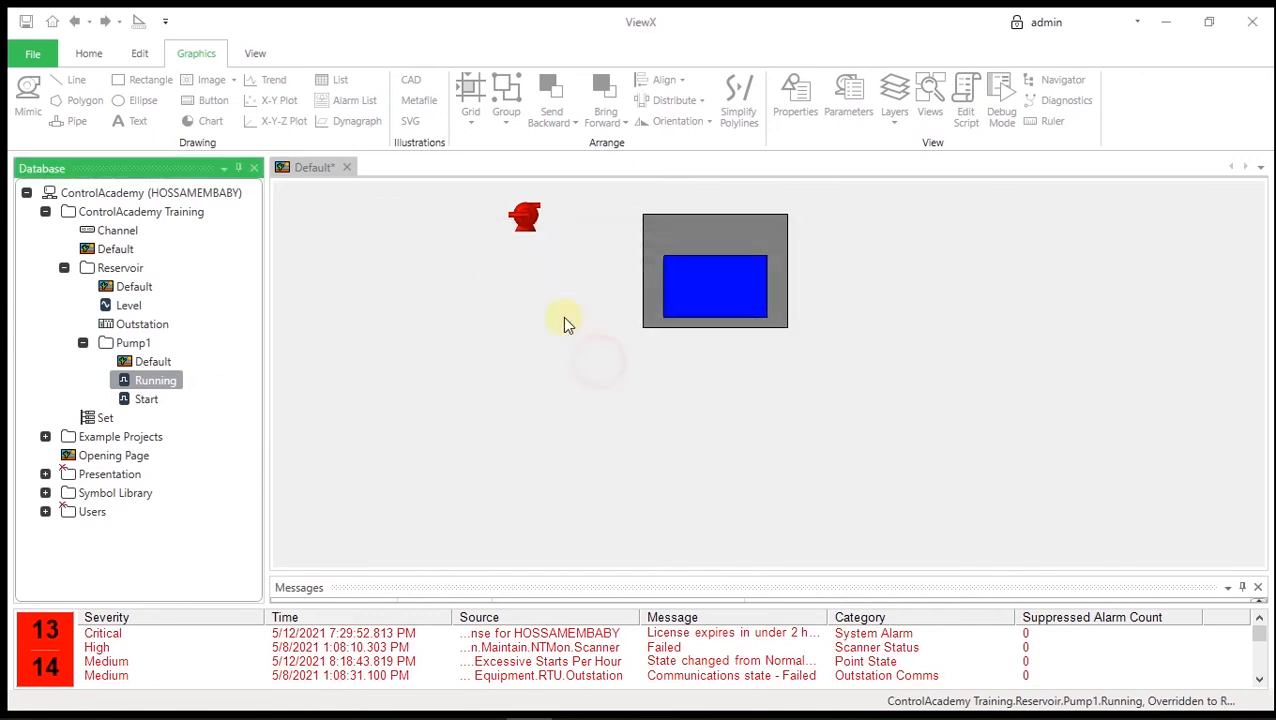